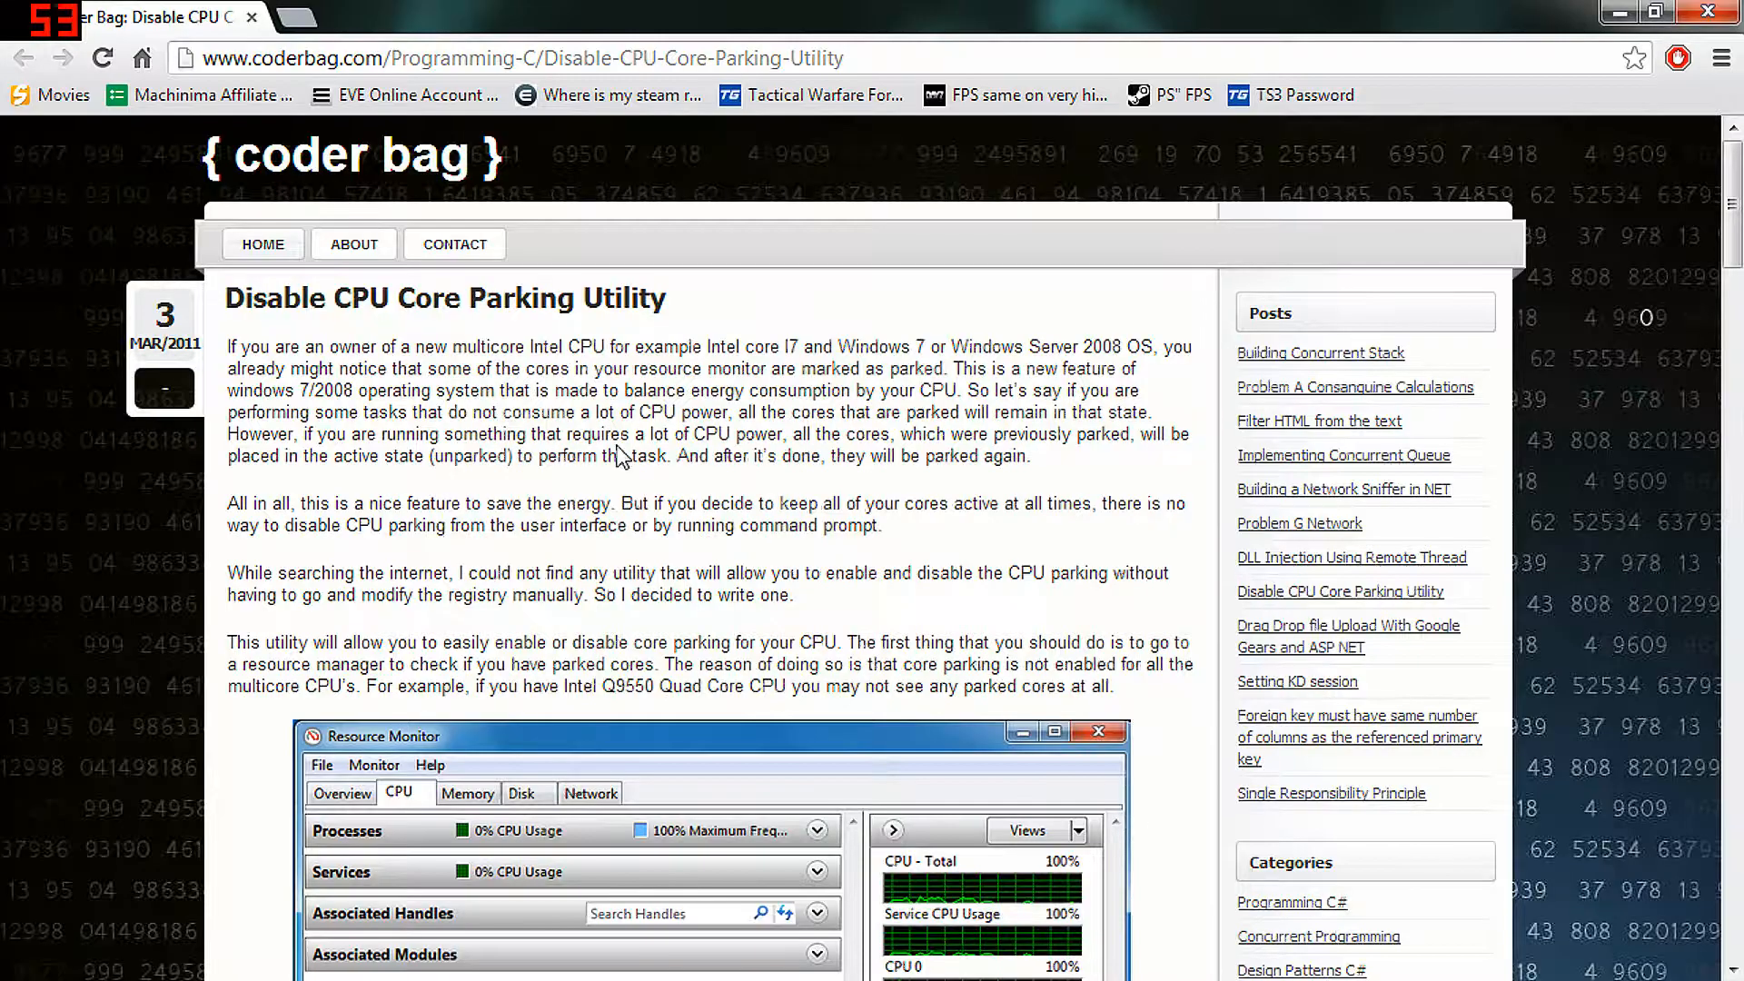
# Download the Unpark-CPU-App.zip executable archive from the coderbag article
pyautogui.click(555, 58)
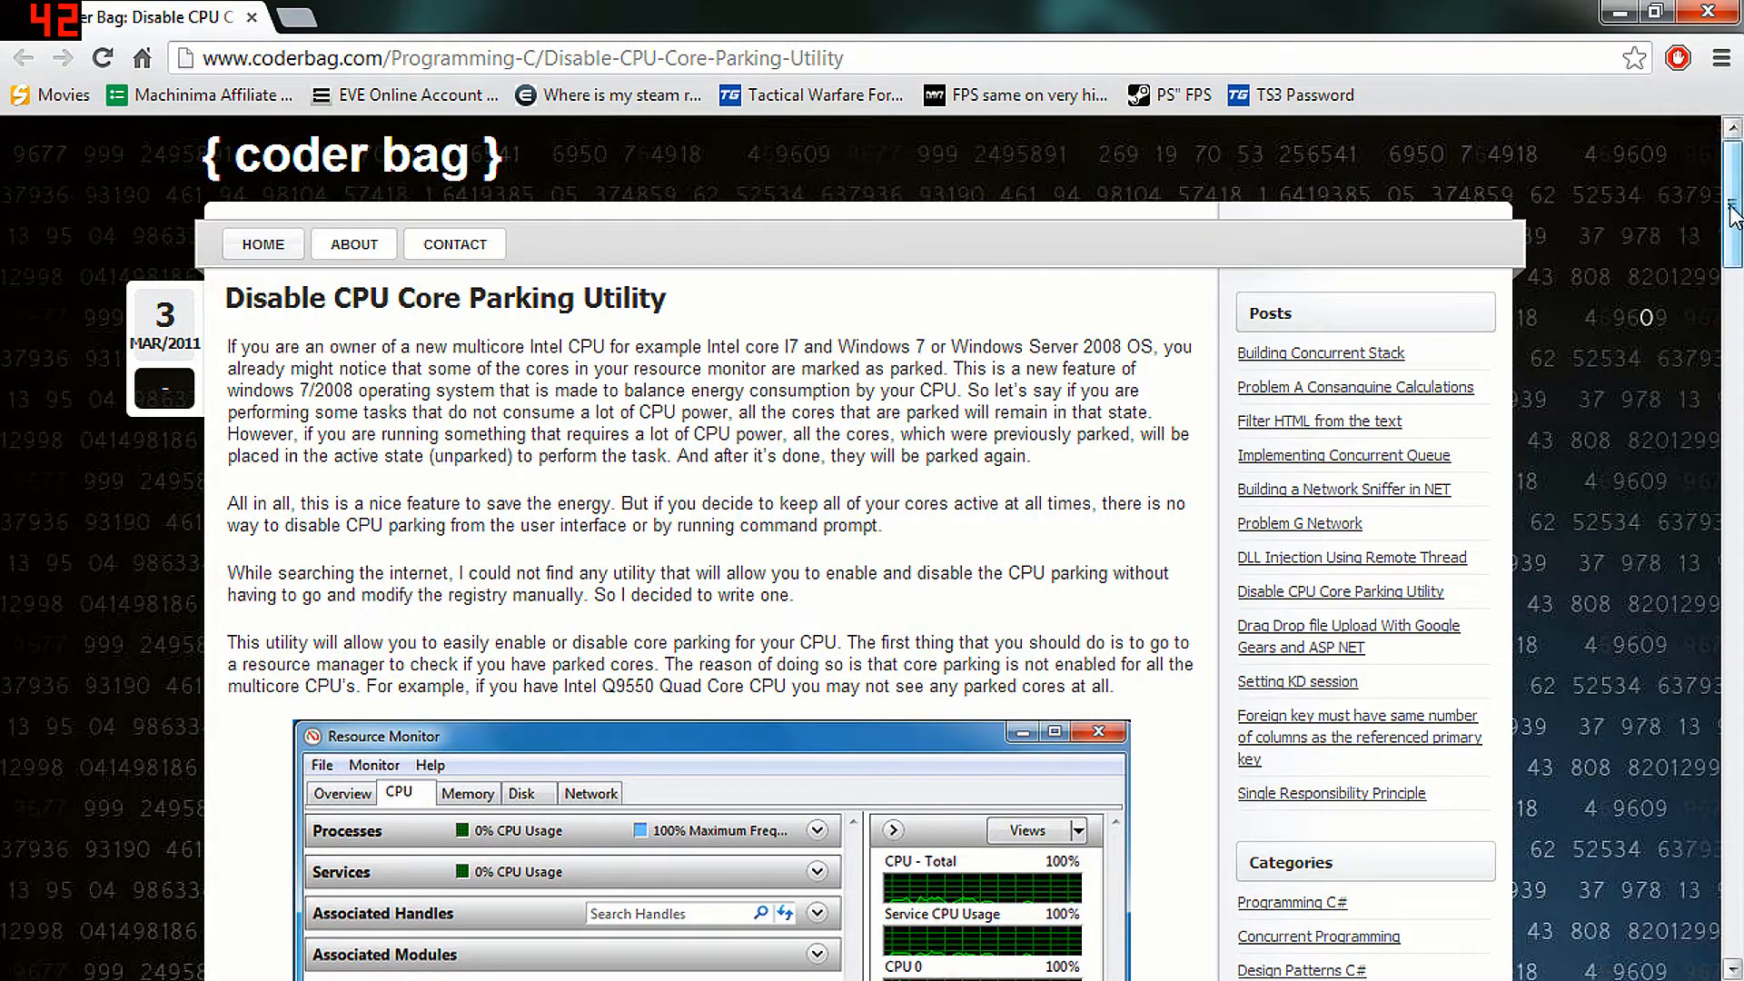
pyautogui.scroll(-3)
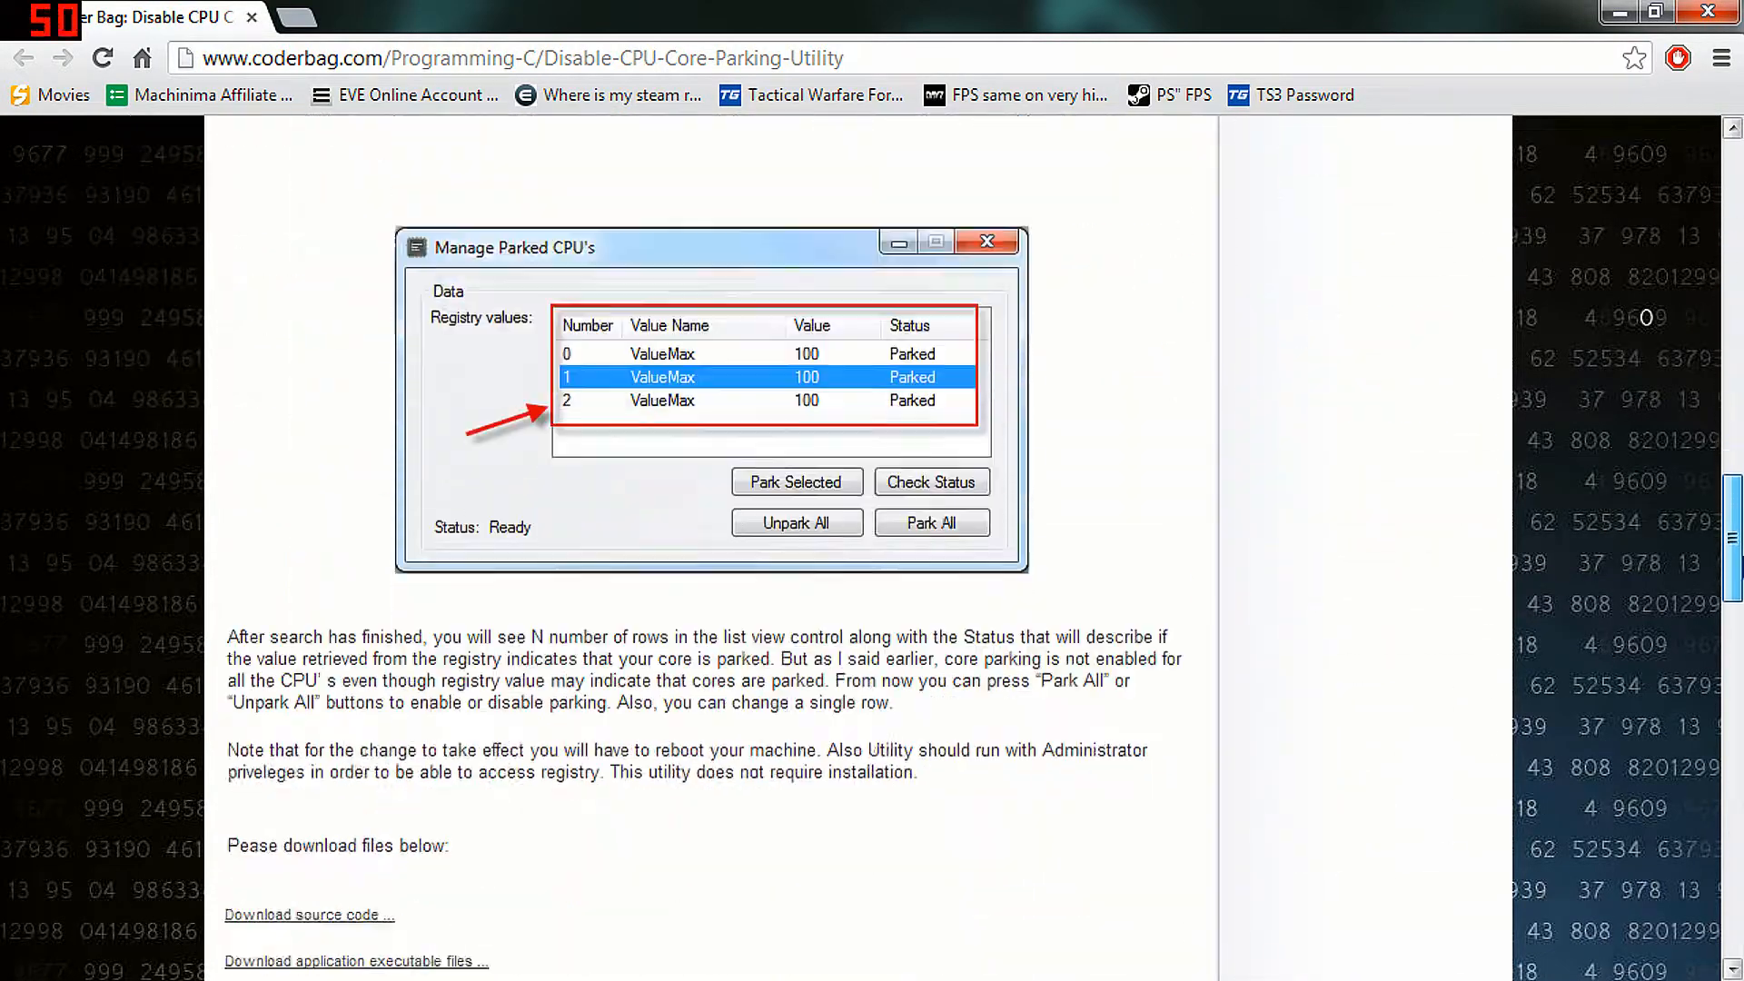
pyautogui.scroll(-3)
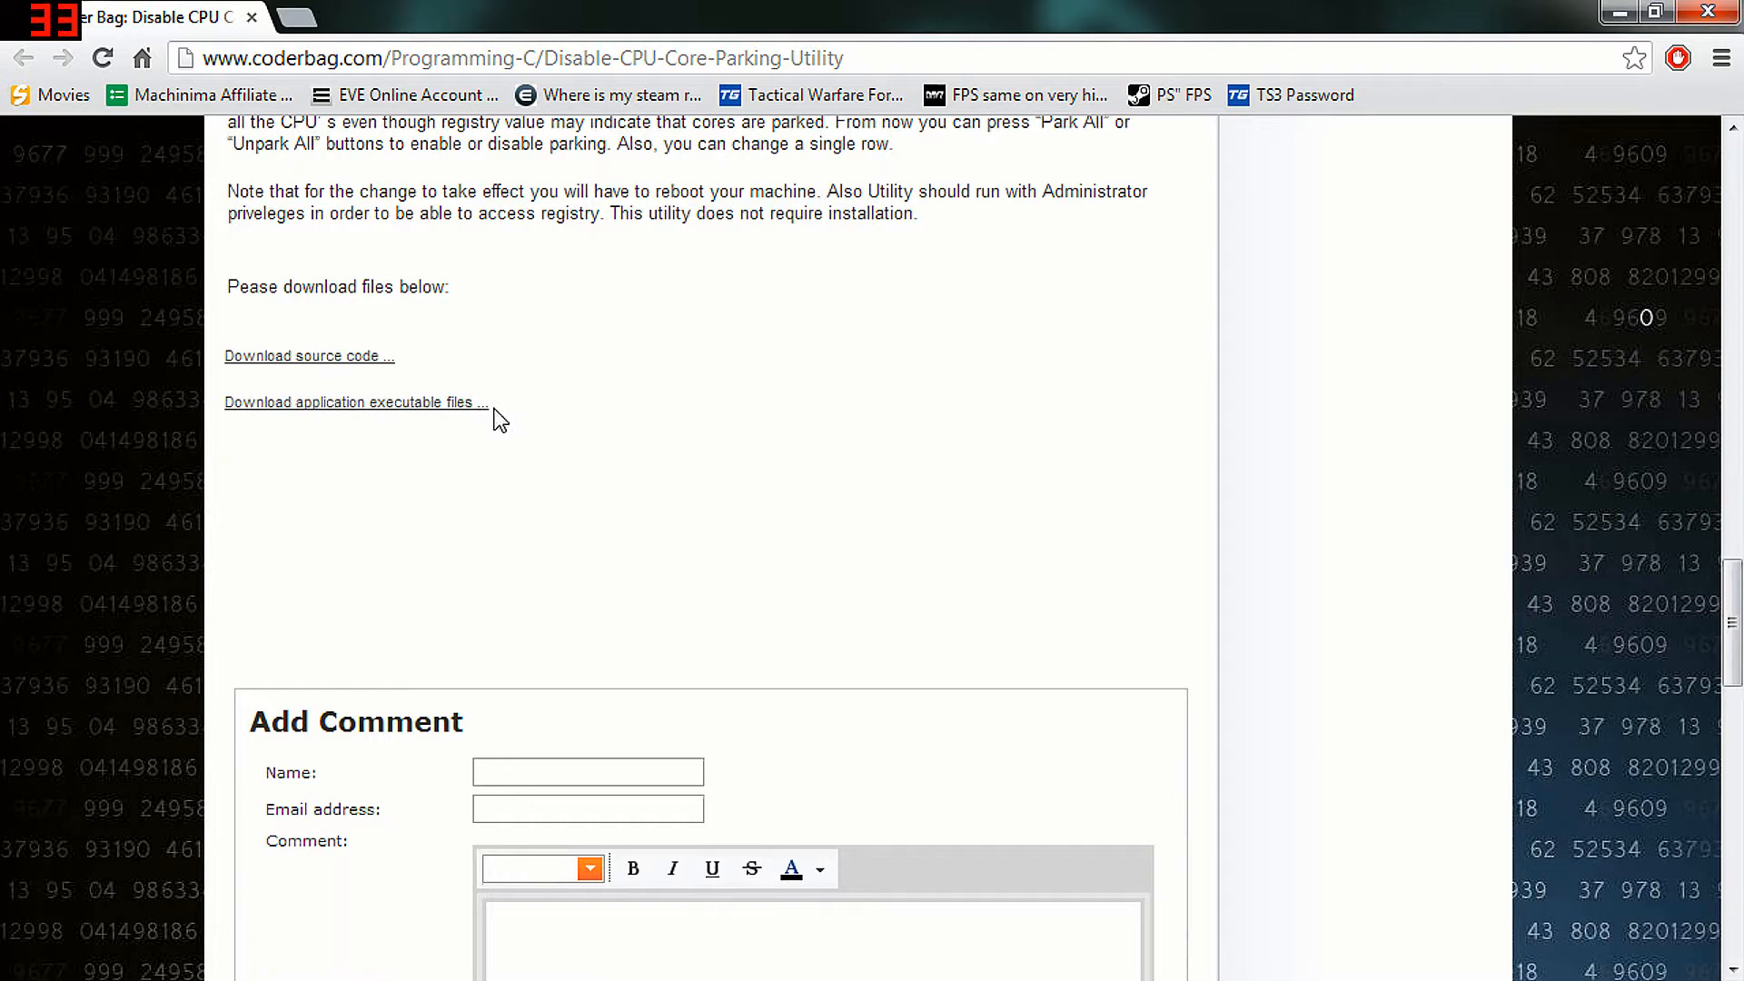
pyautogui.doubleClick(423, 401)
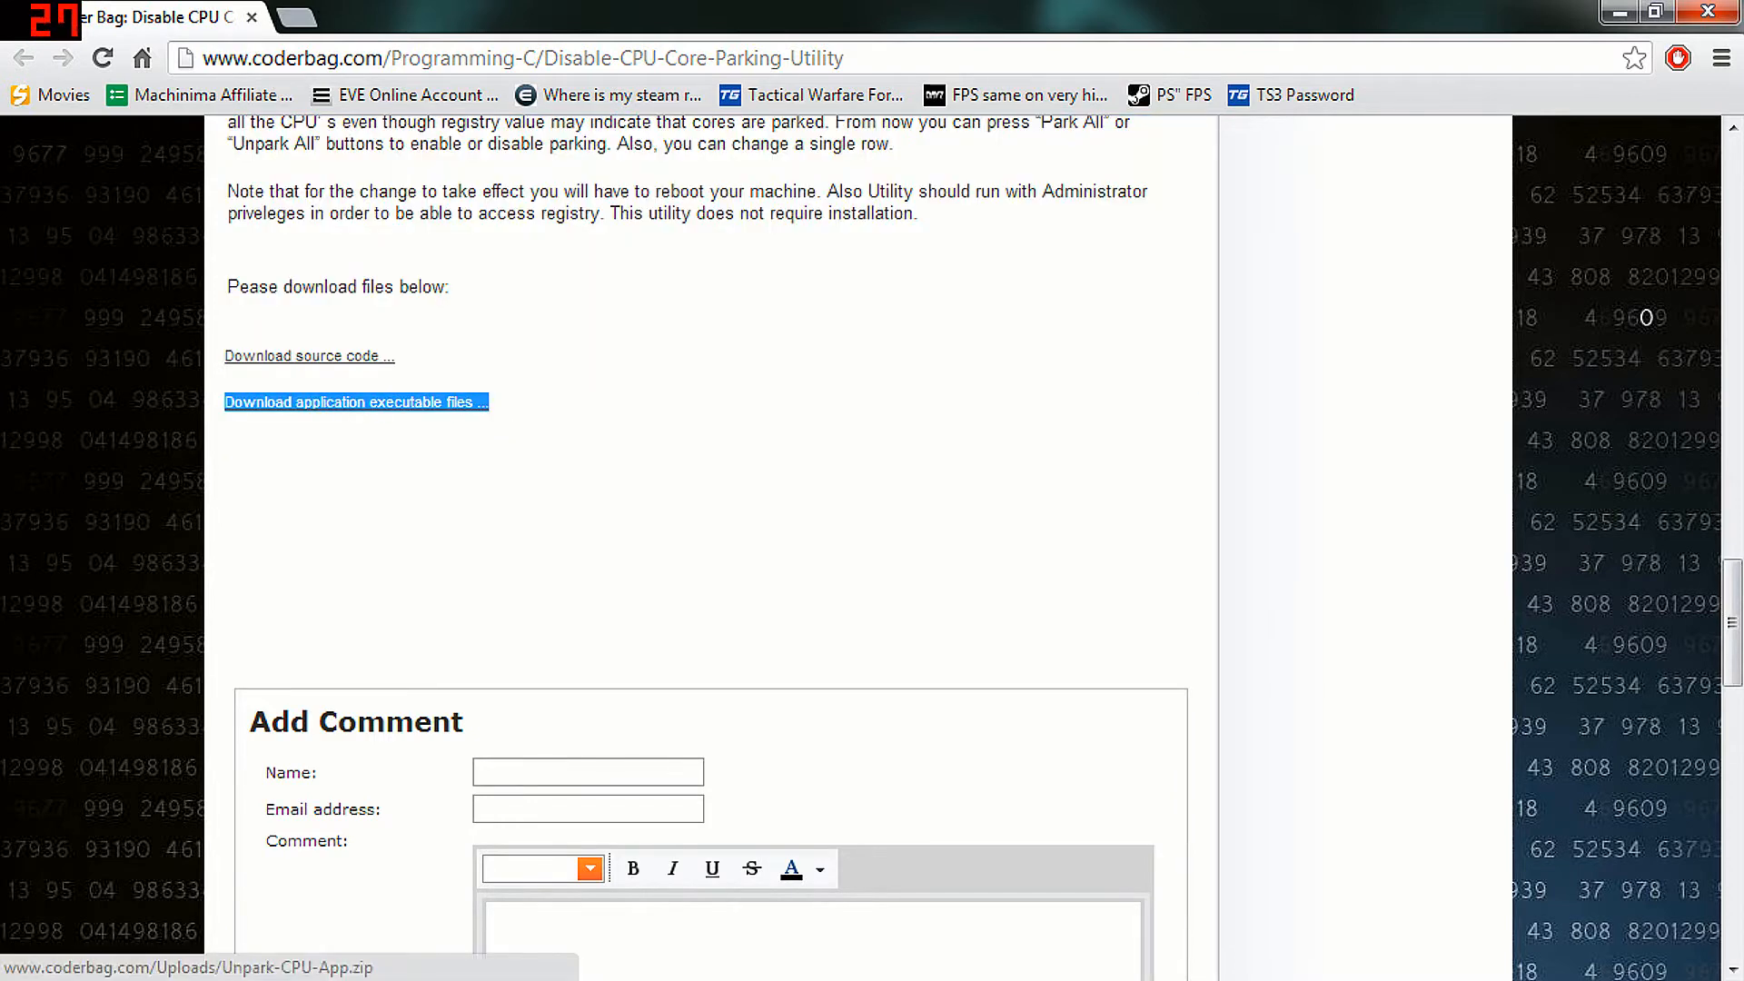
pyautogui.moveTo(356, 401)
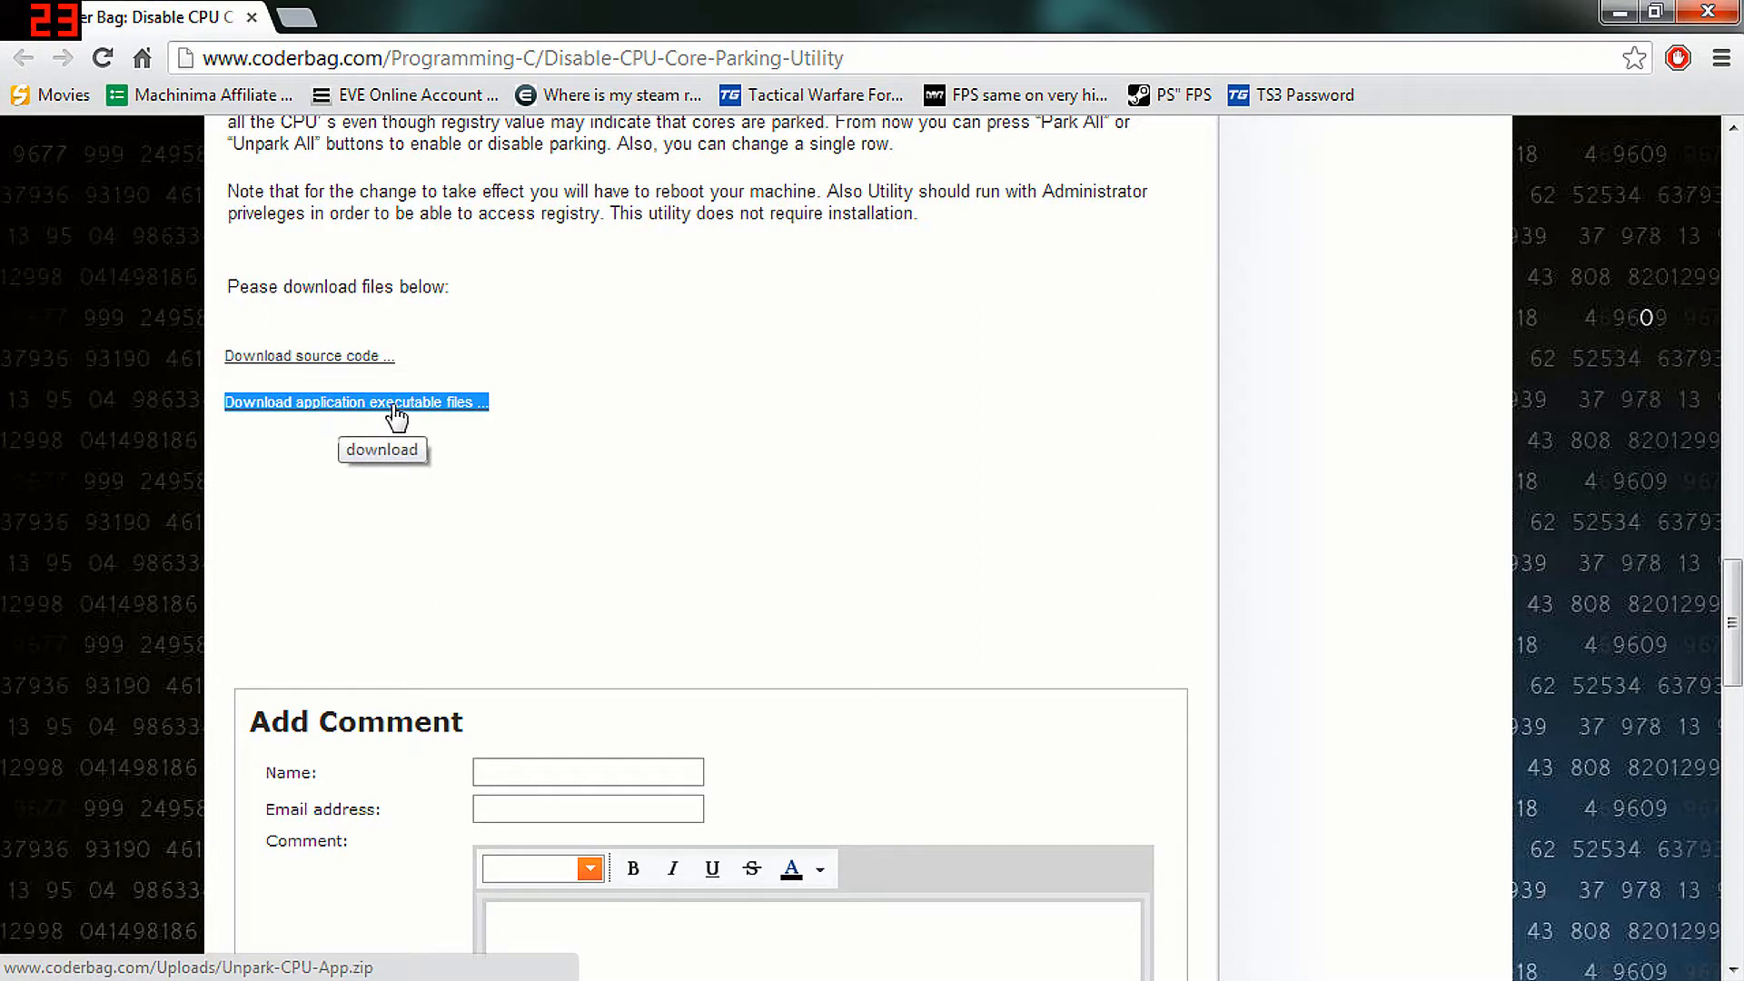
pyautogui.moveTo(1293, 138)
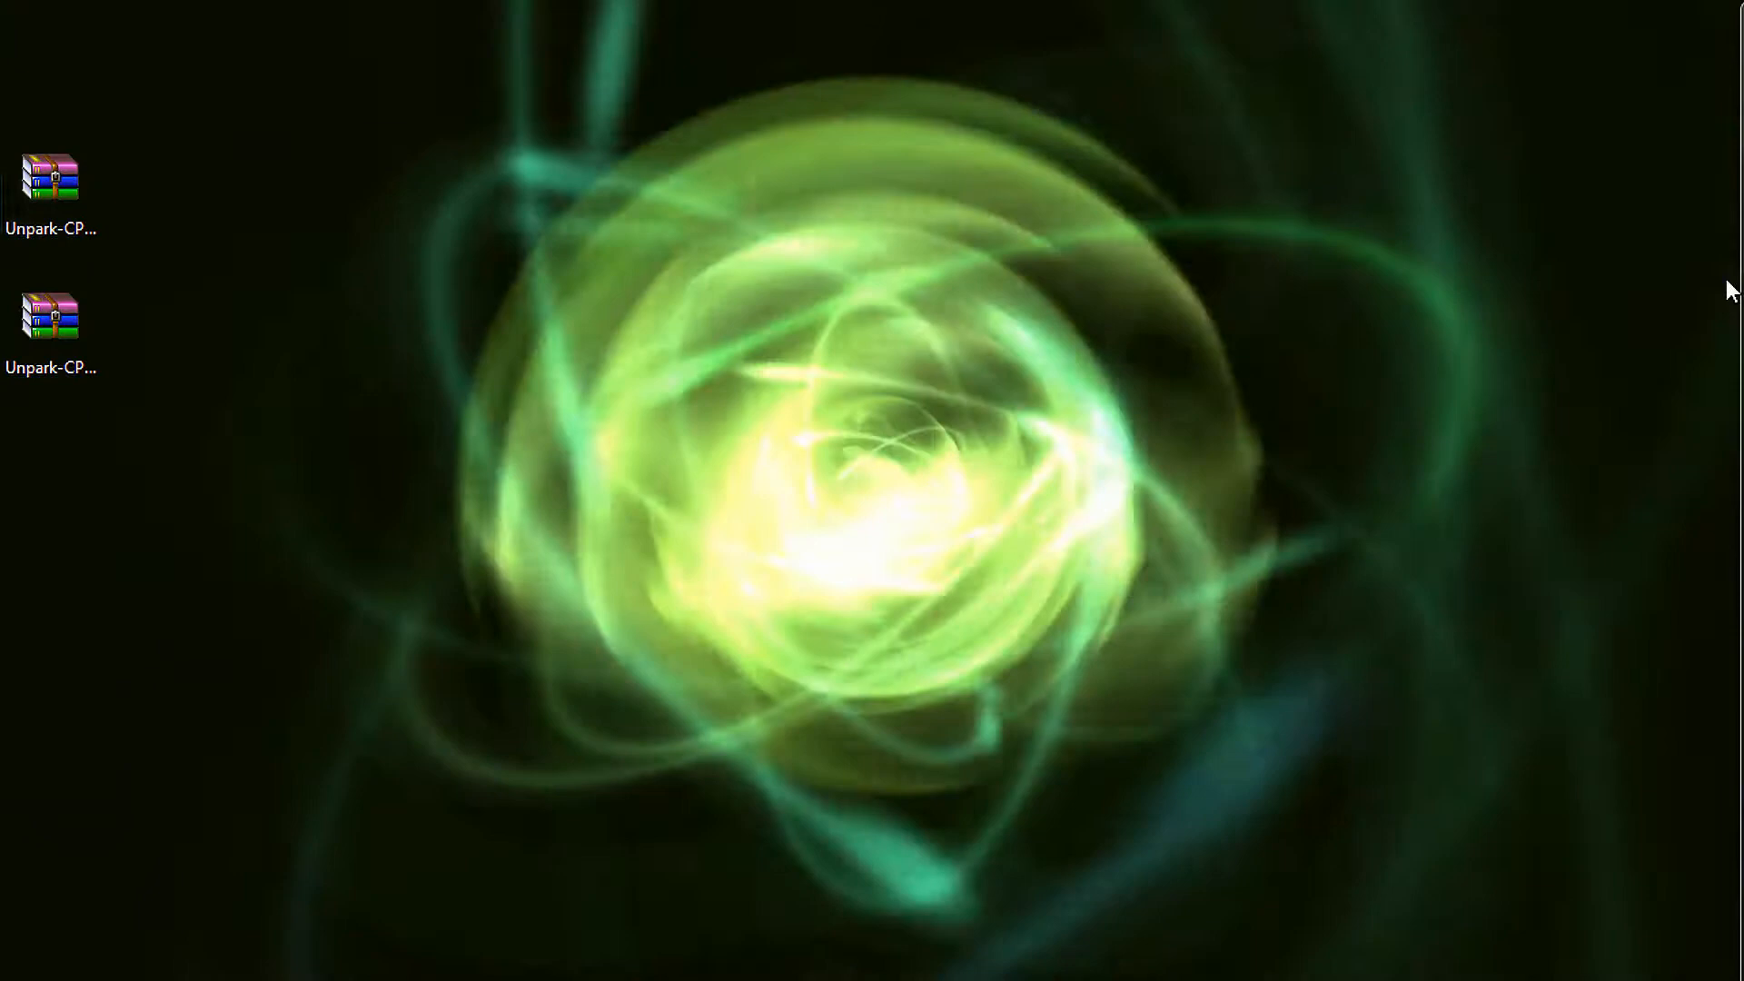
# Open Unpark-CPU-App.zip in WinRAR and reach UnparkCPU.exe inside the Unpark-CPU-App folder
pyautogui.doubleClick(50, 173)
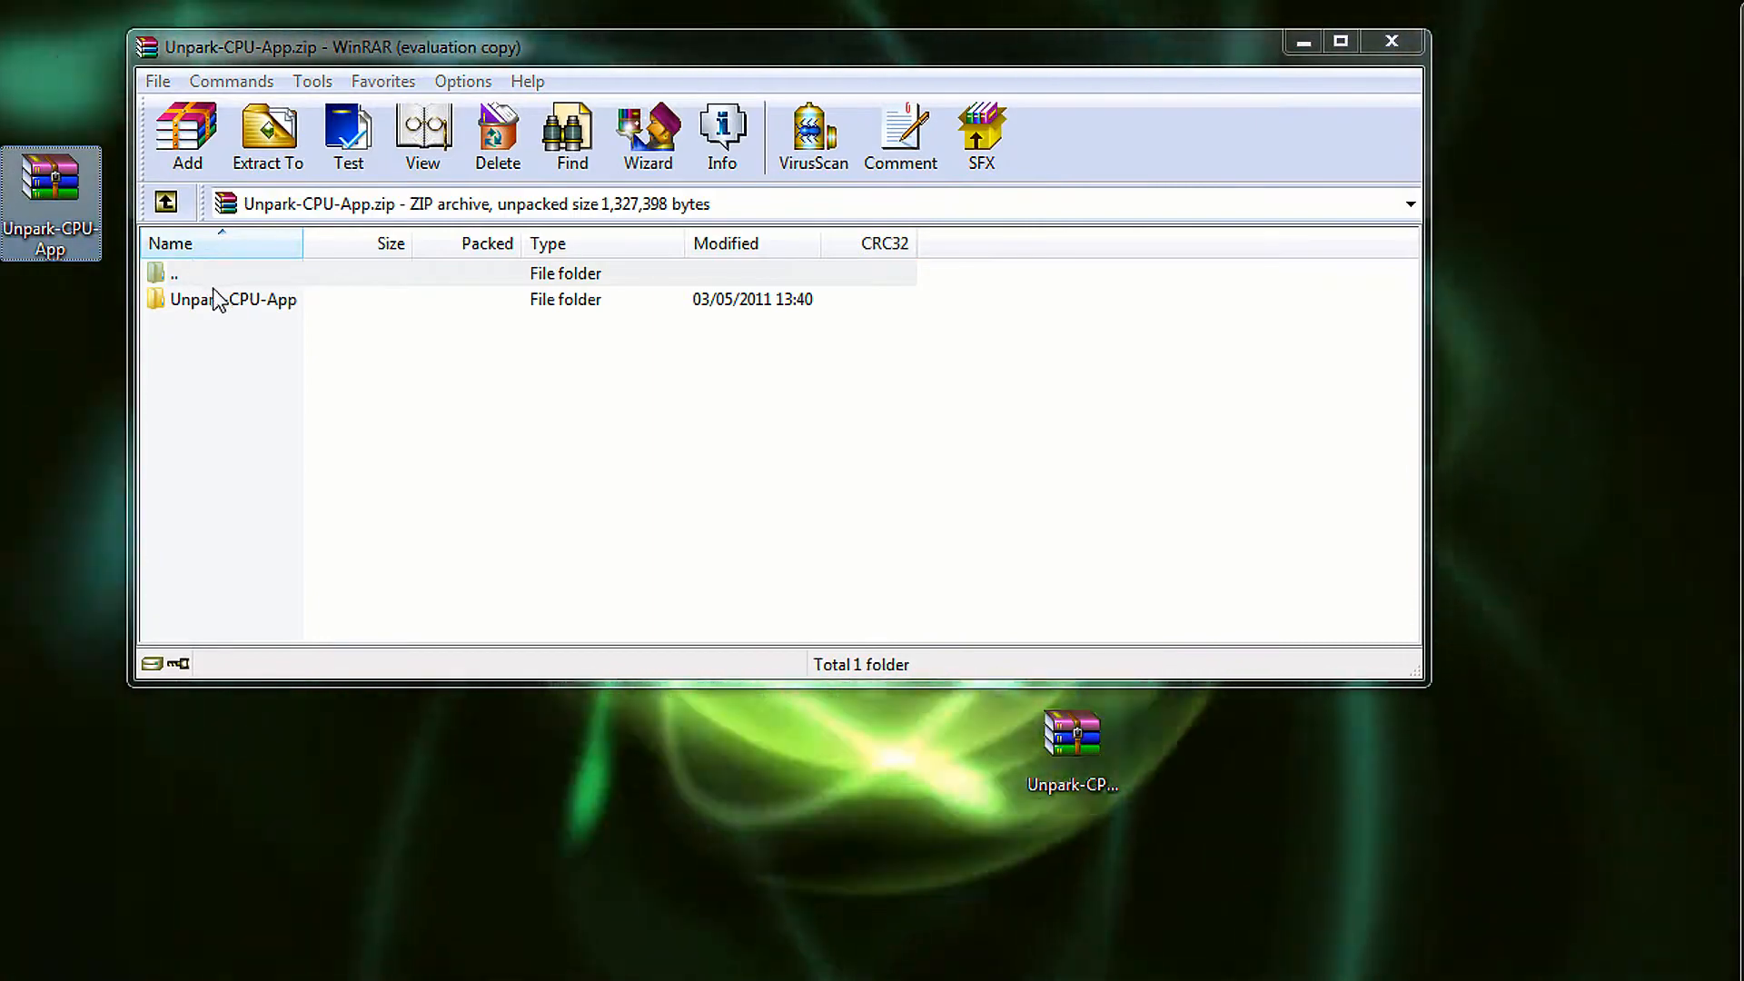
pyautogui.click(235, 300)
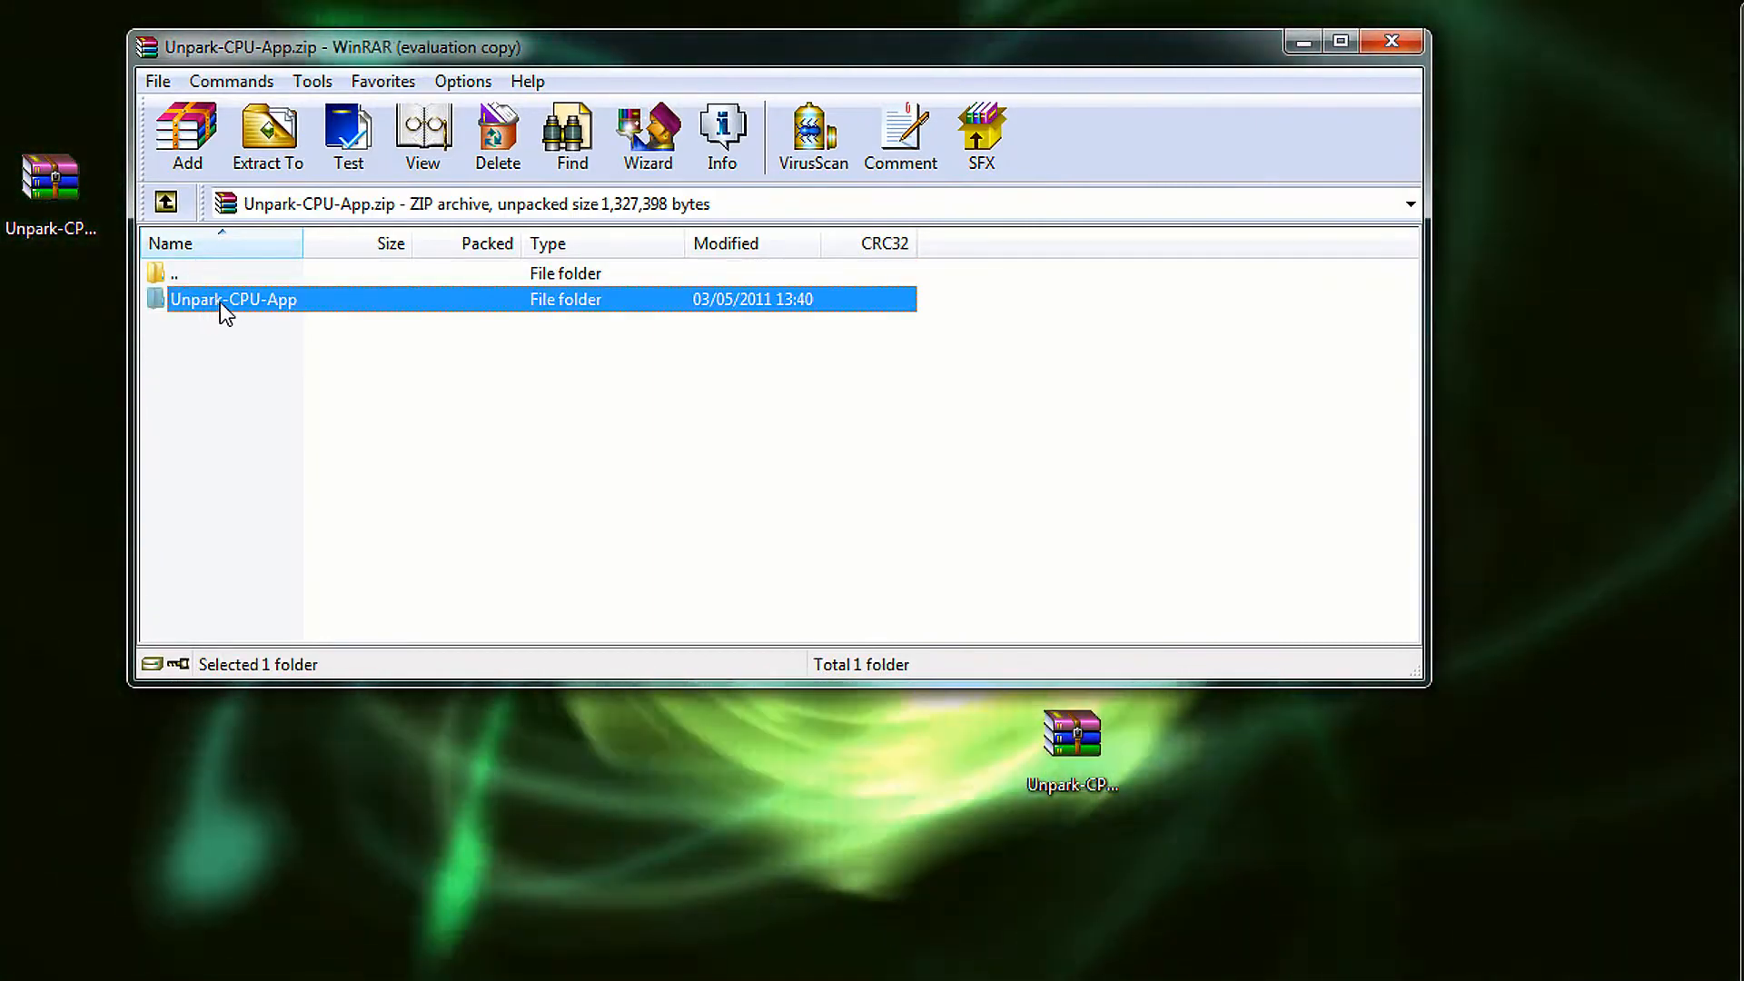
pyautogui.doubleClick(234, 299)
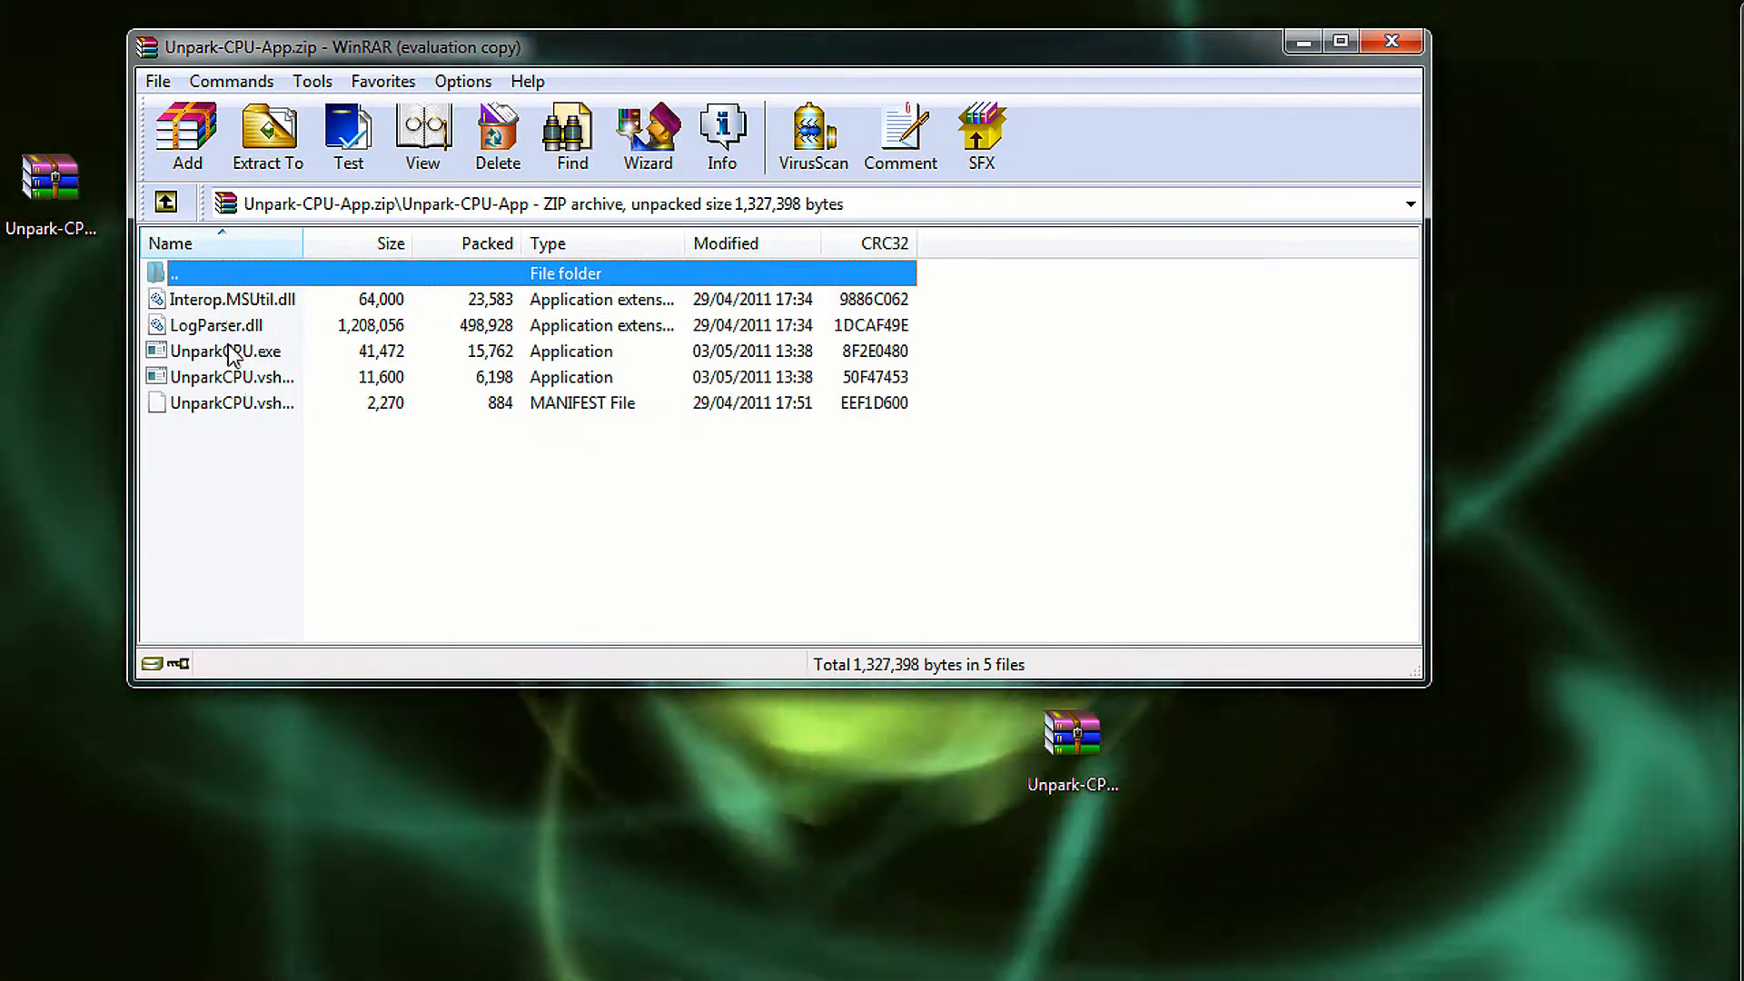
pyautogui.click(221, 351)
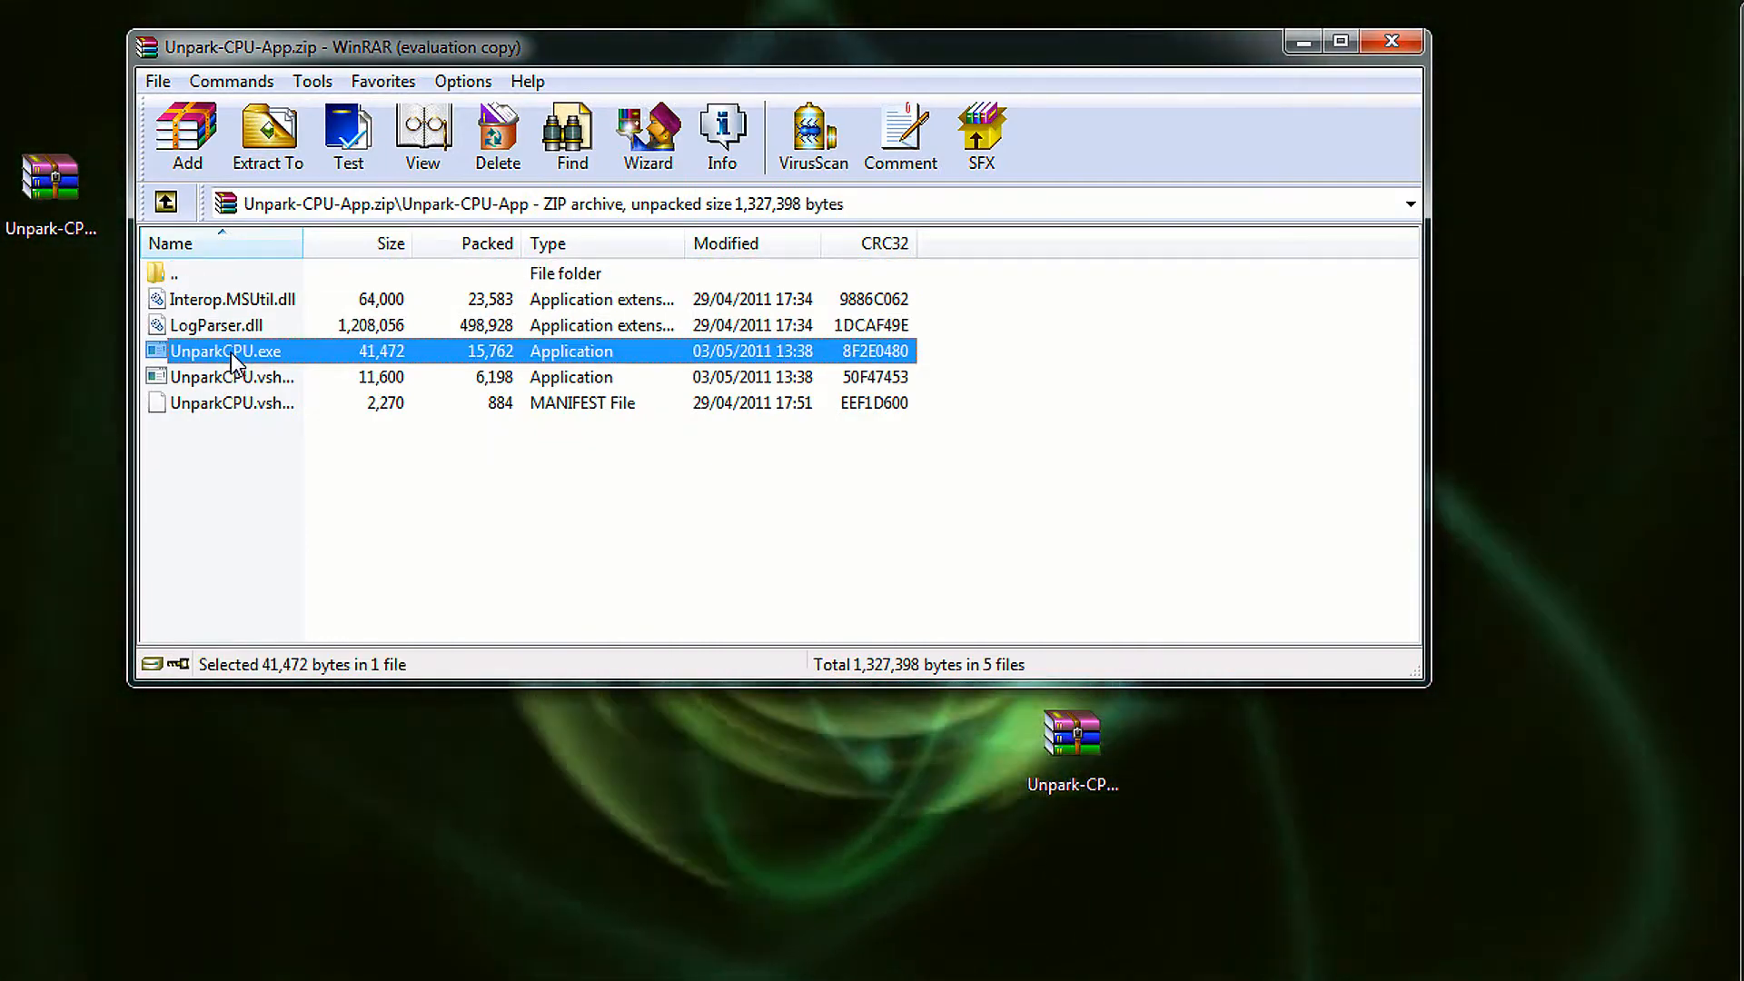
# Launch UnparkCPU.exe and check status, listing cores 0-2 as Parked at value 100
pyautogui.doubleClick(225, 350)
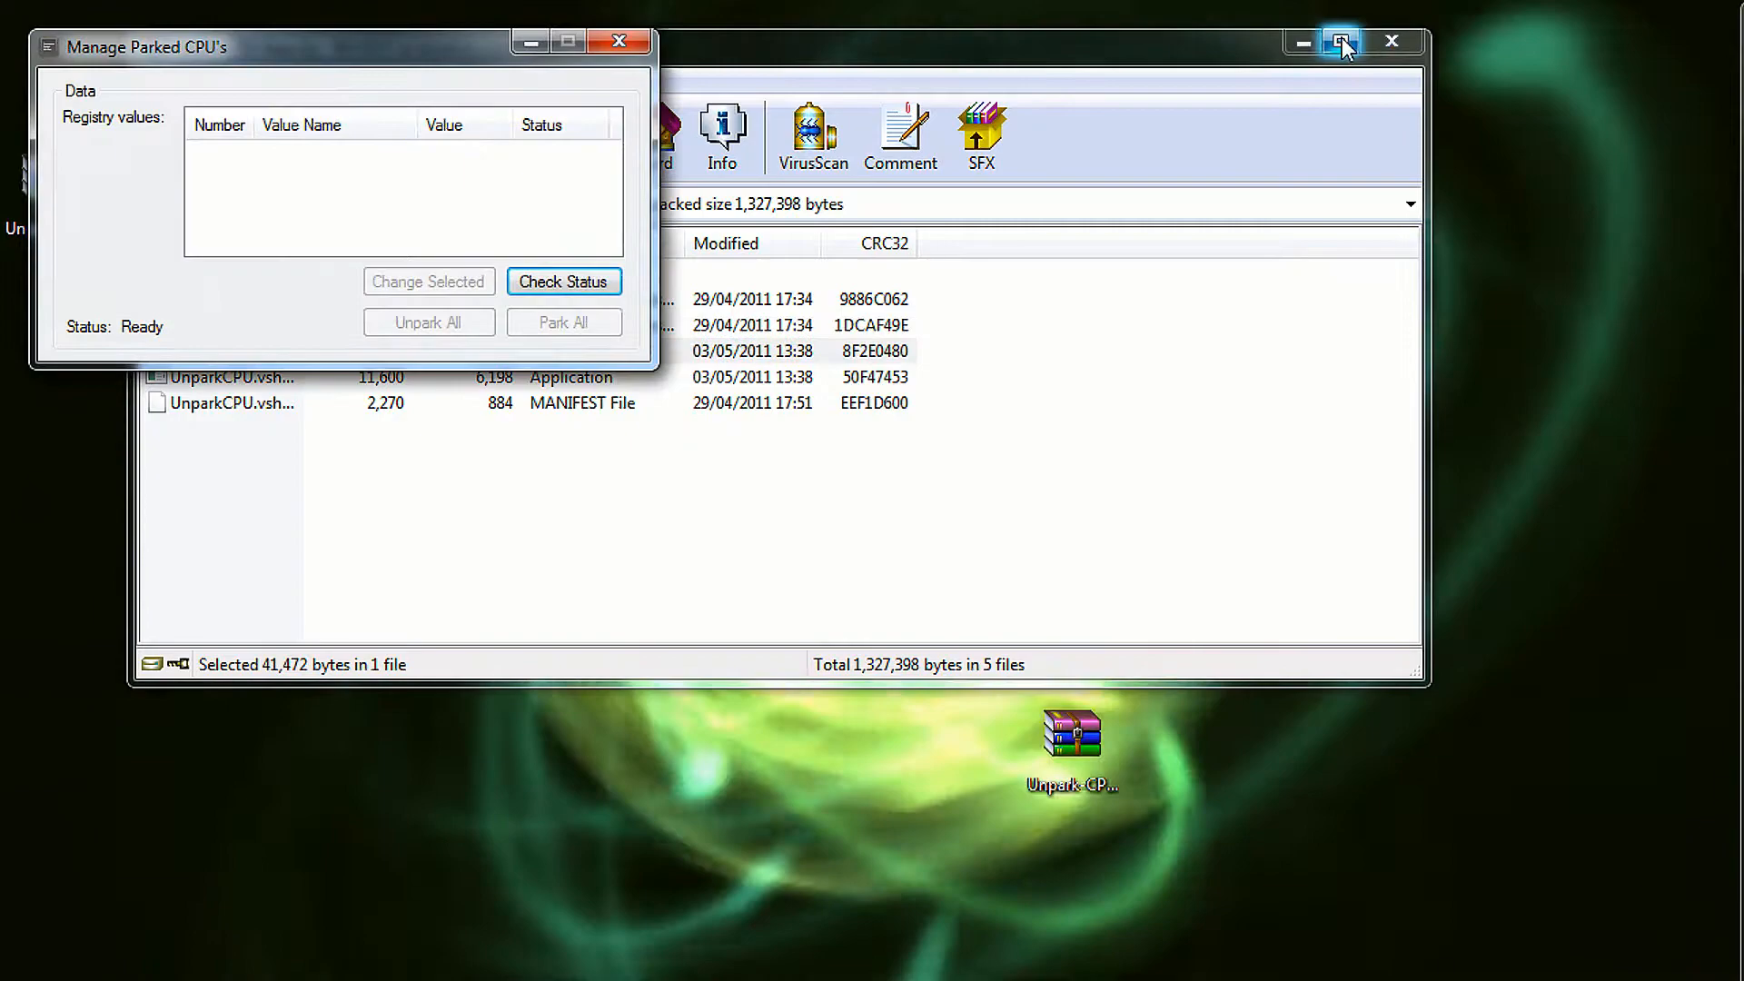
pyautogui.click(1340, 42)
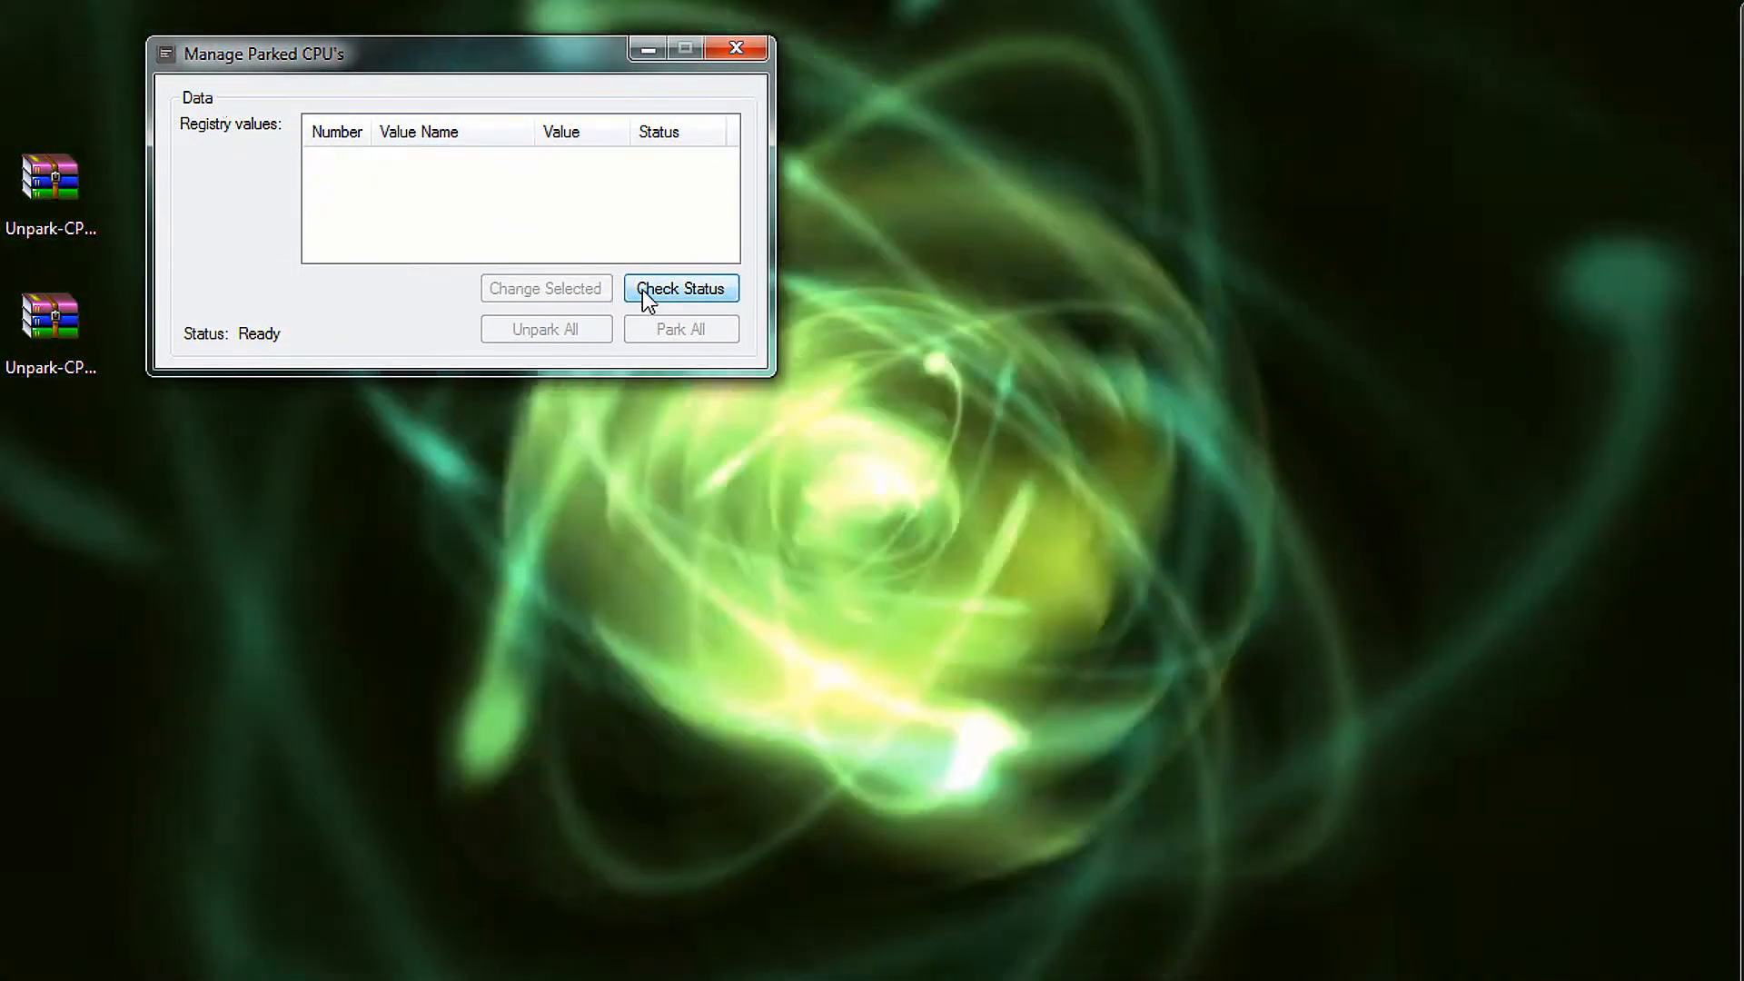
pyautogui.click(679, 289)
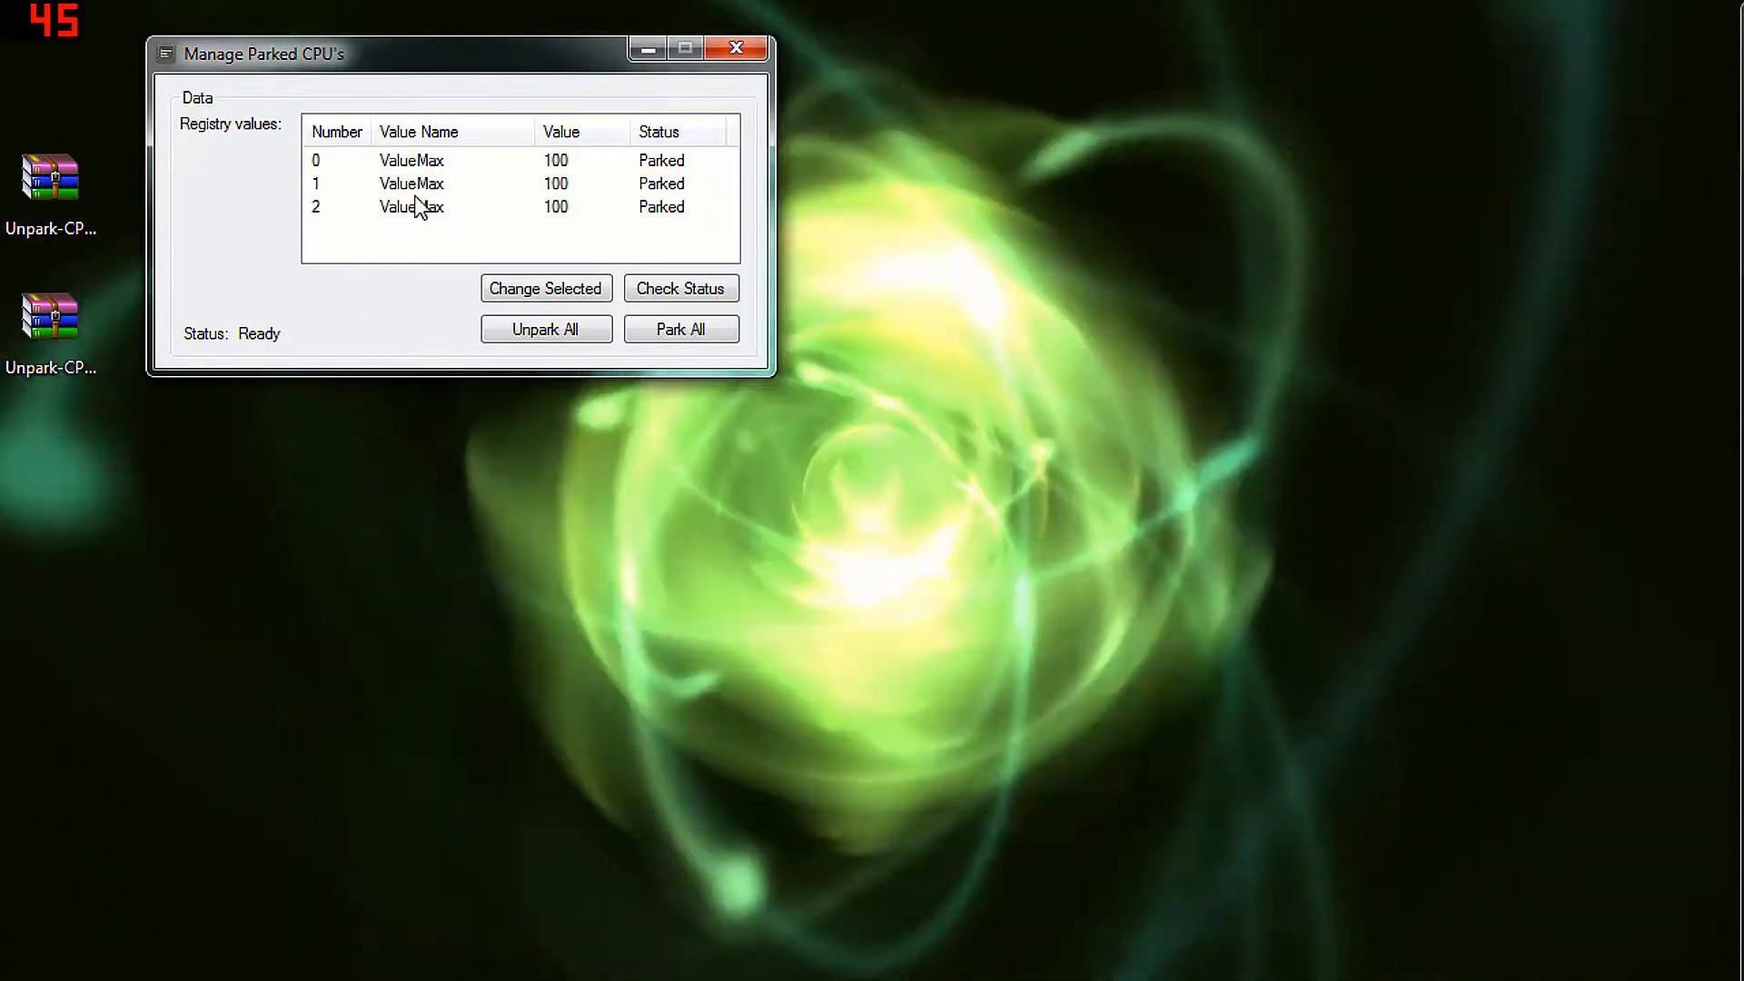
pyautogui.moveTo(443, 198)
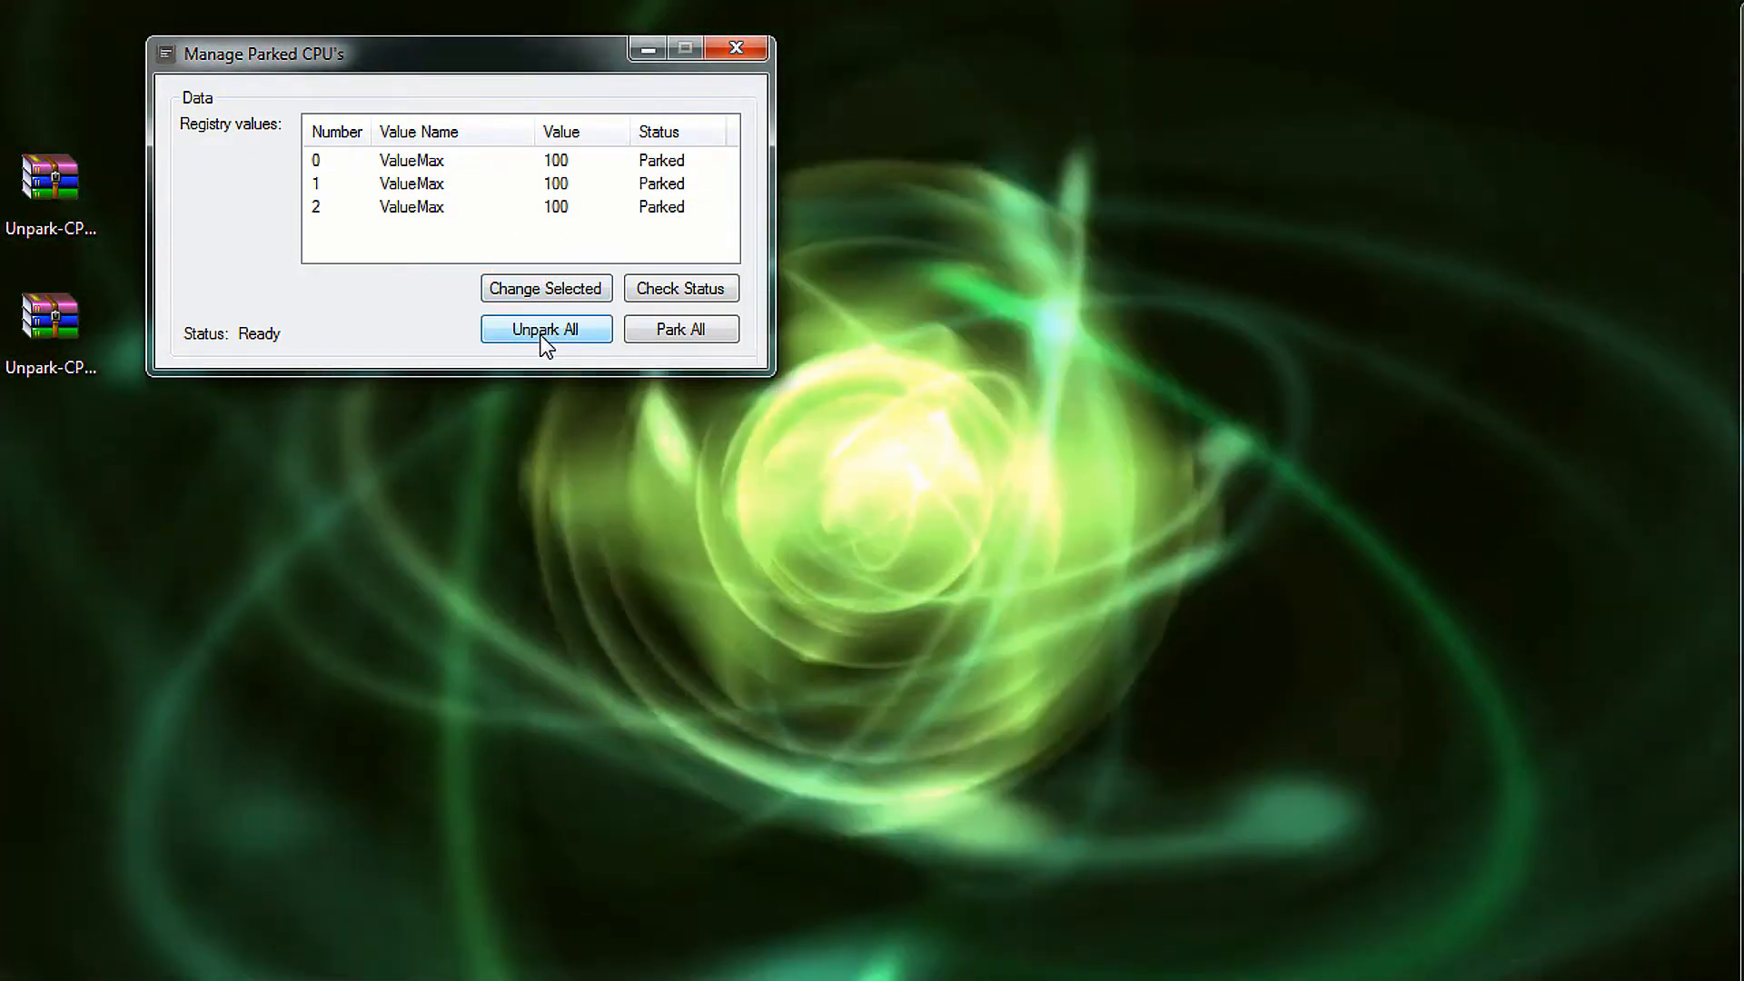
# Unpark all CPU cores so cores 0-2 show value 0 and Unparked
pyautogui.click(547, 329)
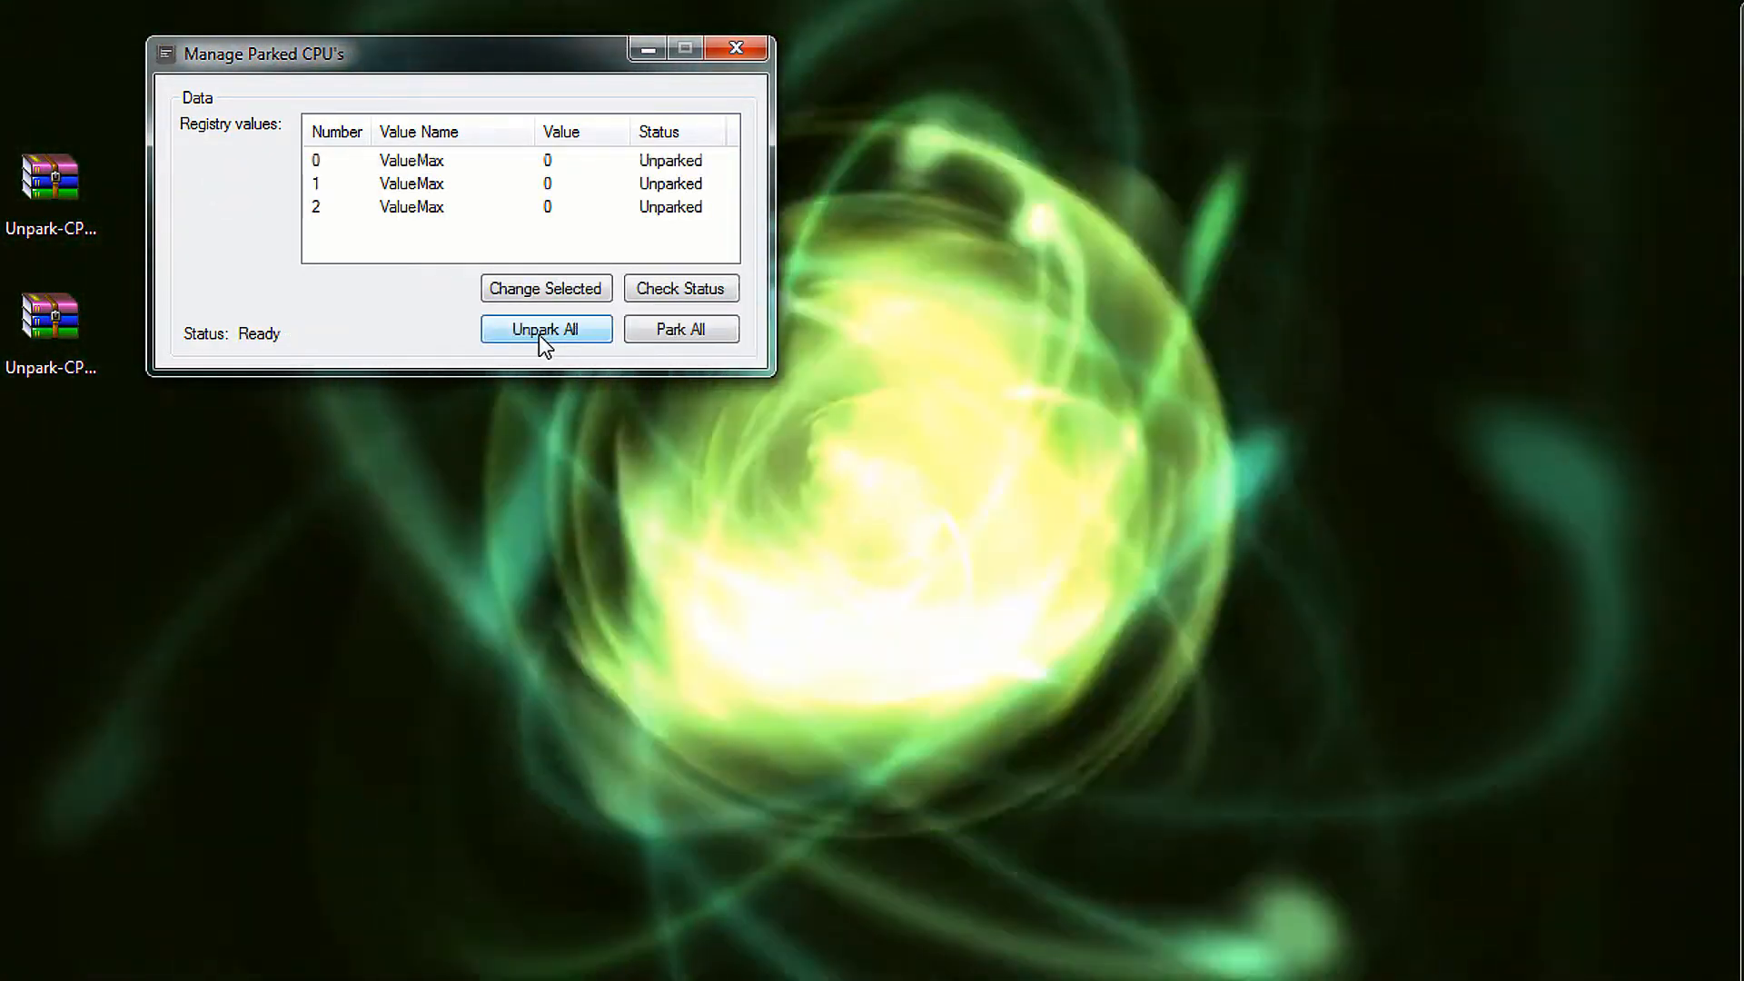
pyautogui.moveTo(632, 220)
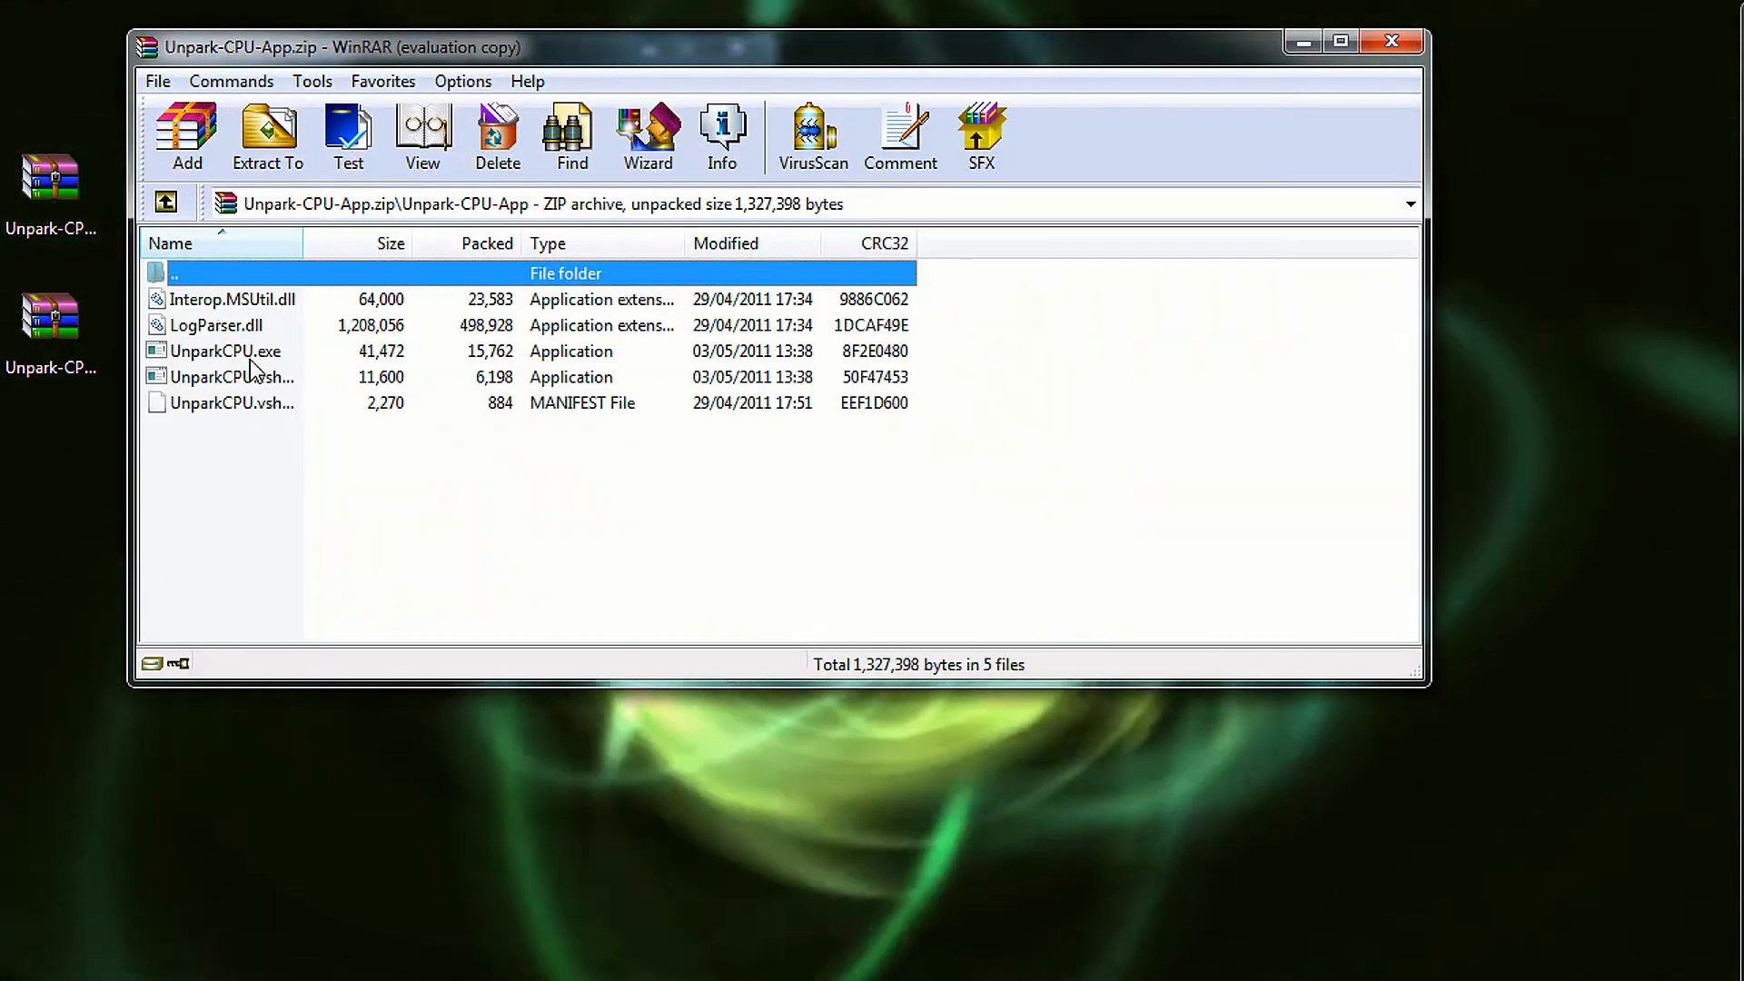
# Relaunch UnparkCPU.exe from the archive to verify cores 0-2 remain Unparked at 0
pyautogui.doubleClick(226, 350)
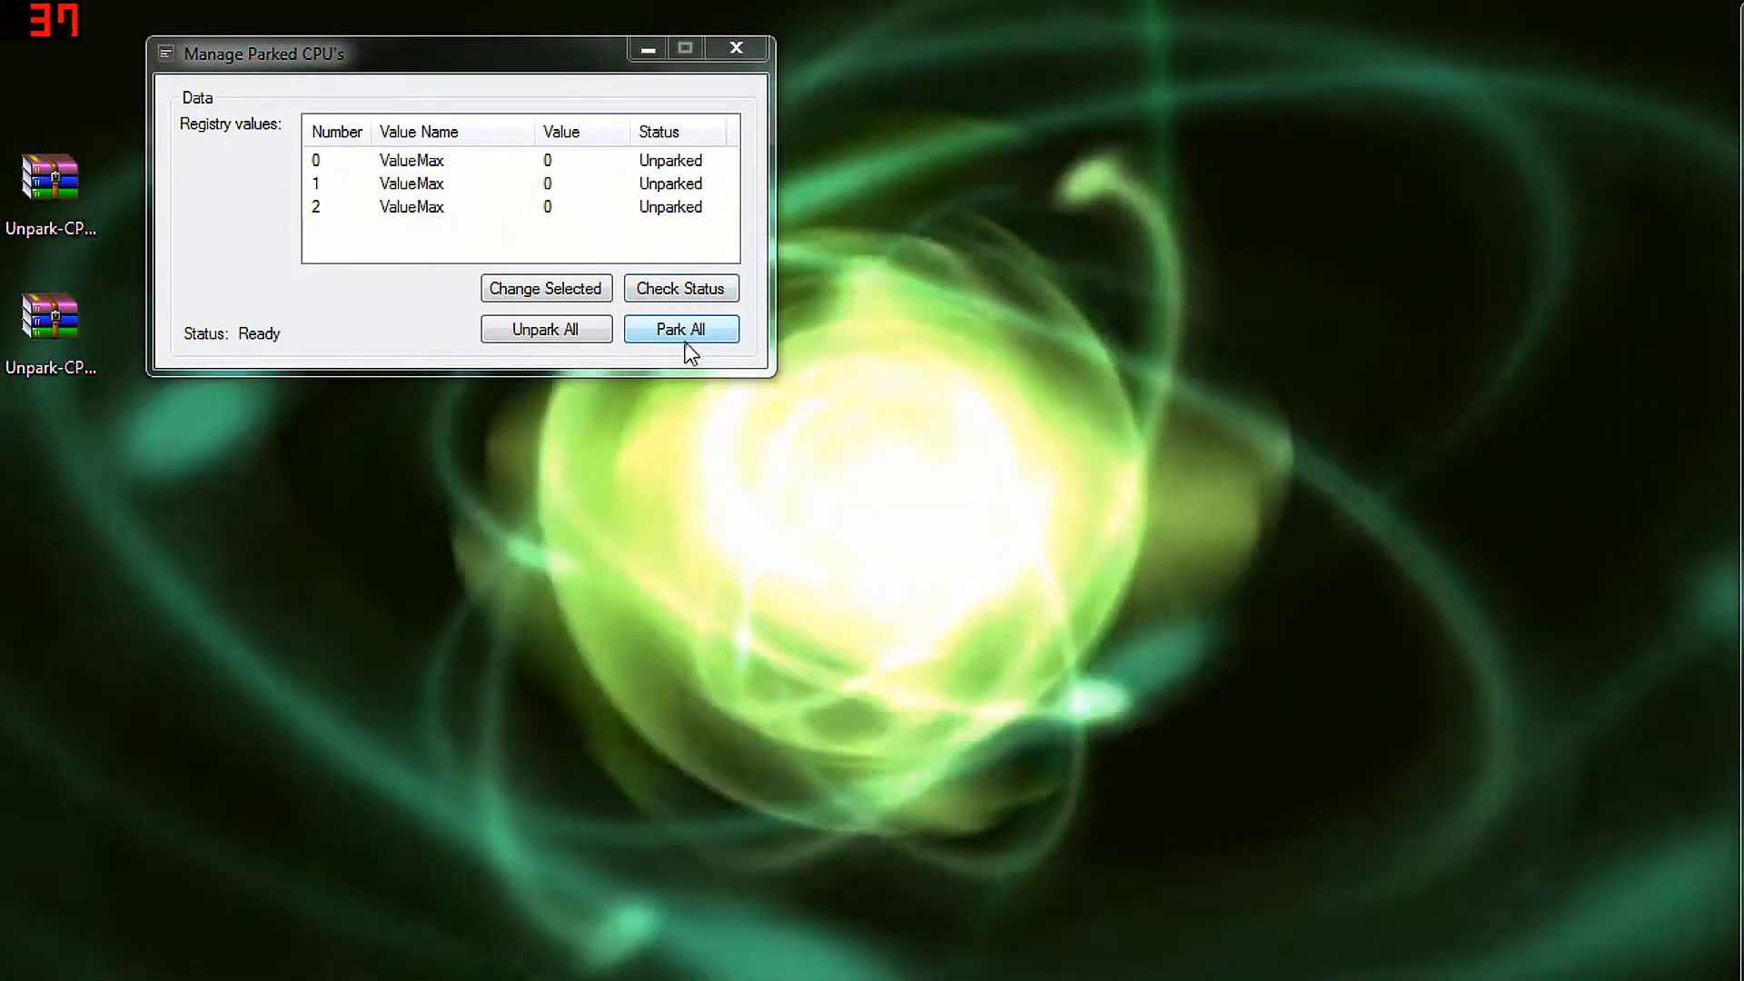
# Park all CPU cores again so cores 0-2 return to value 100 and Parked
pyautogui.click(682, 329)
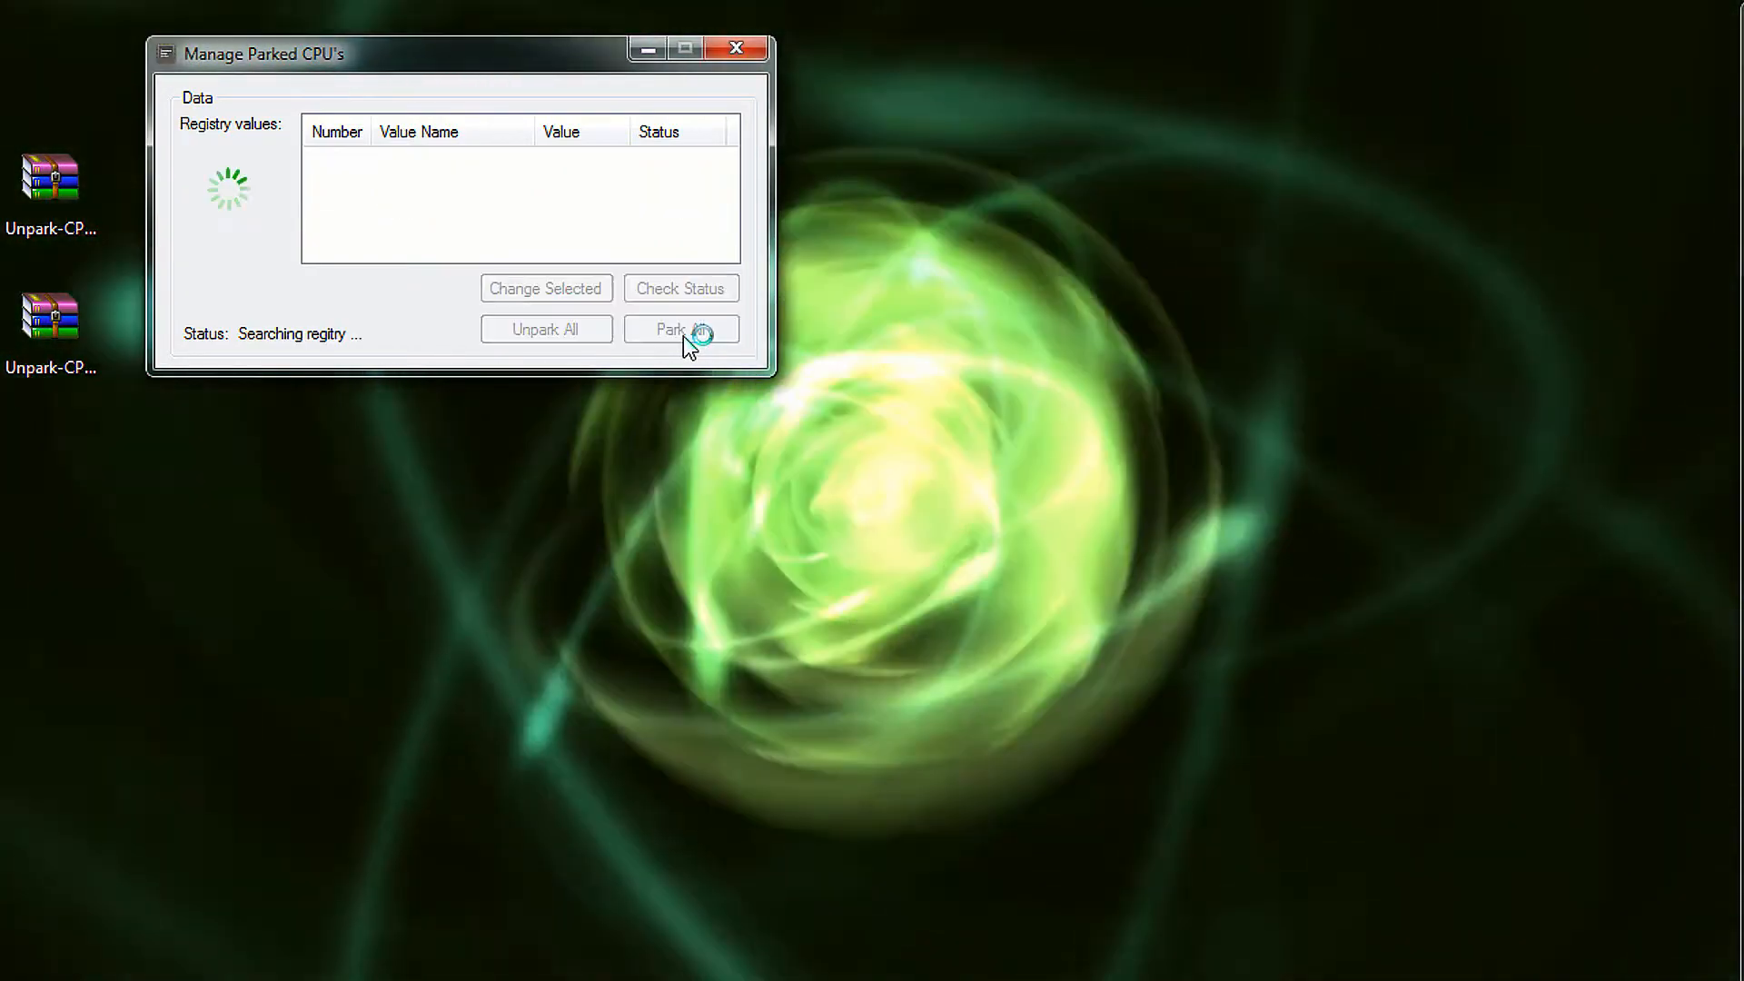
pyautogui.moveTo(687, 345)
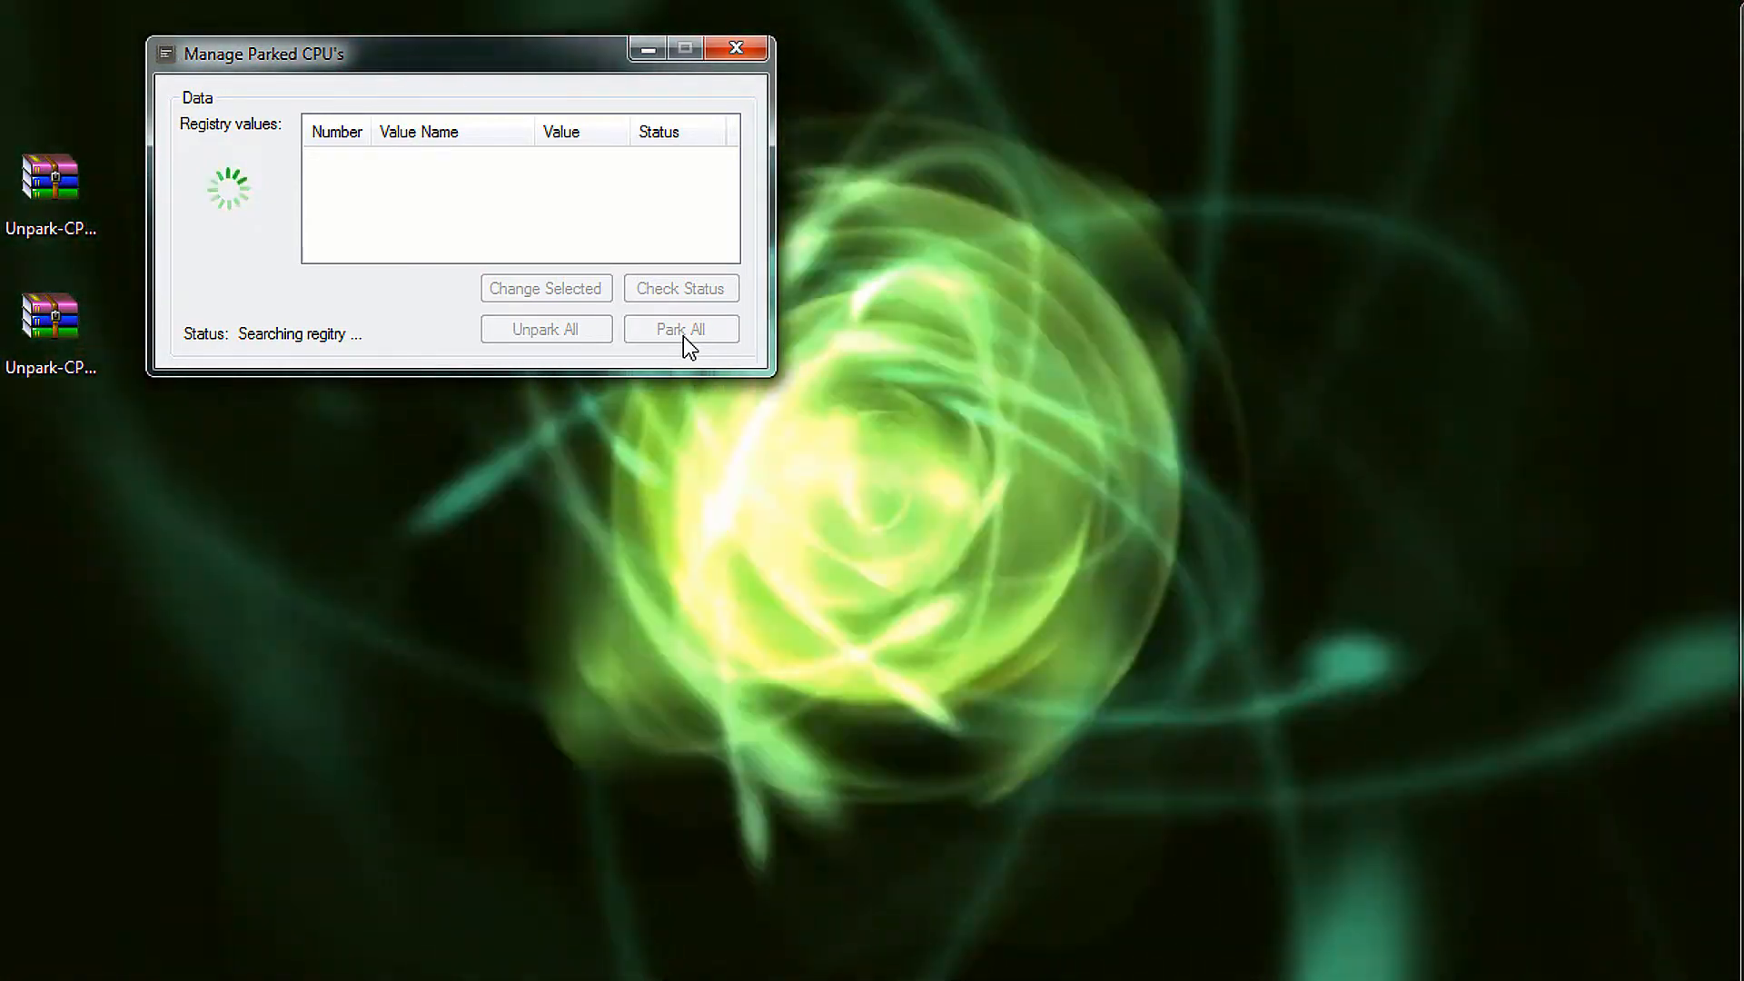
pyautogui.click(679, 329)
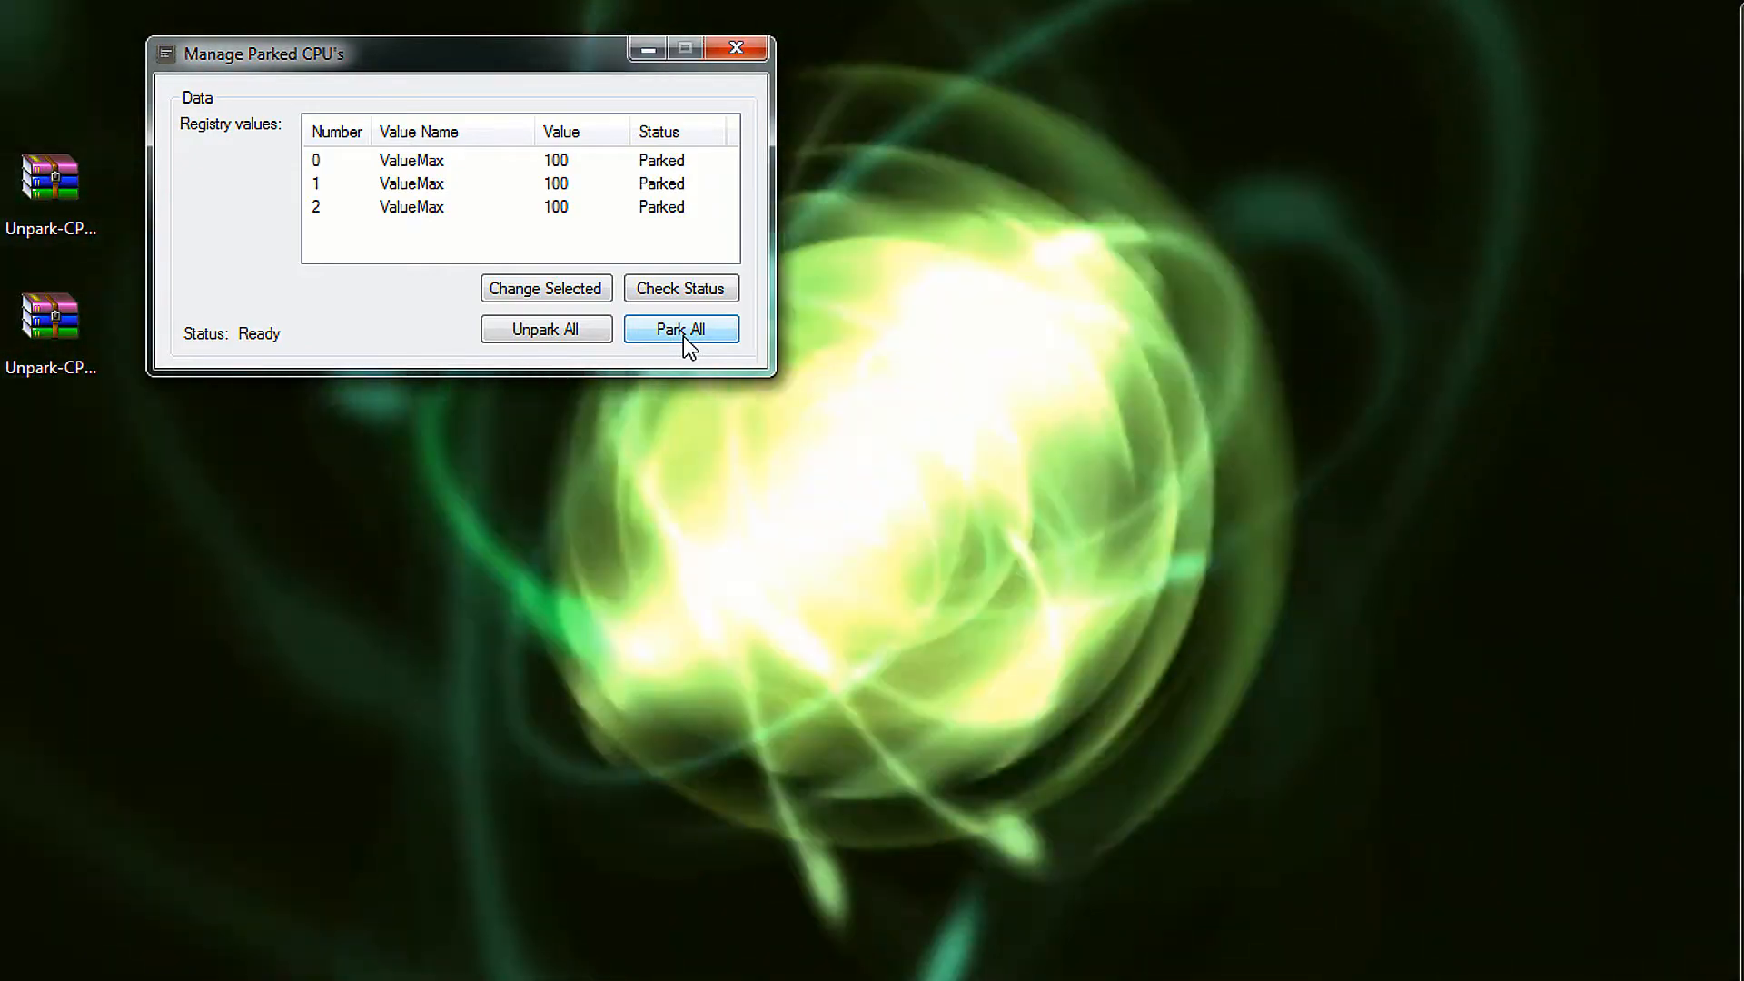
pyautogui.moveTo(890, 349)
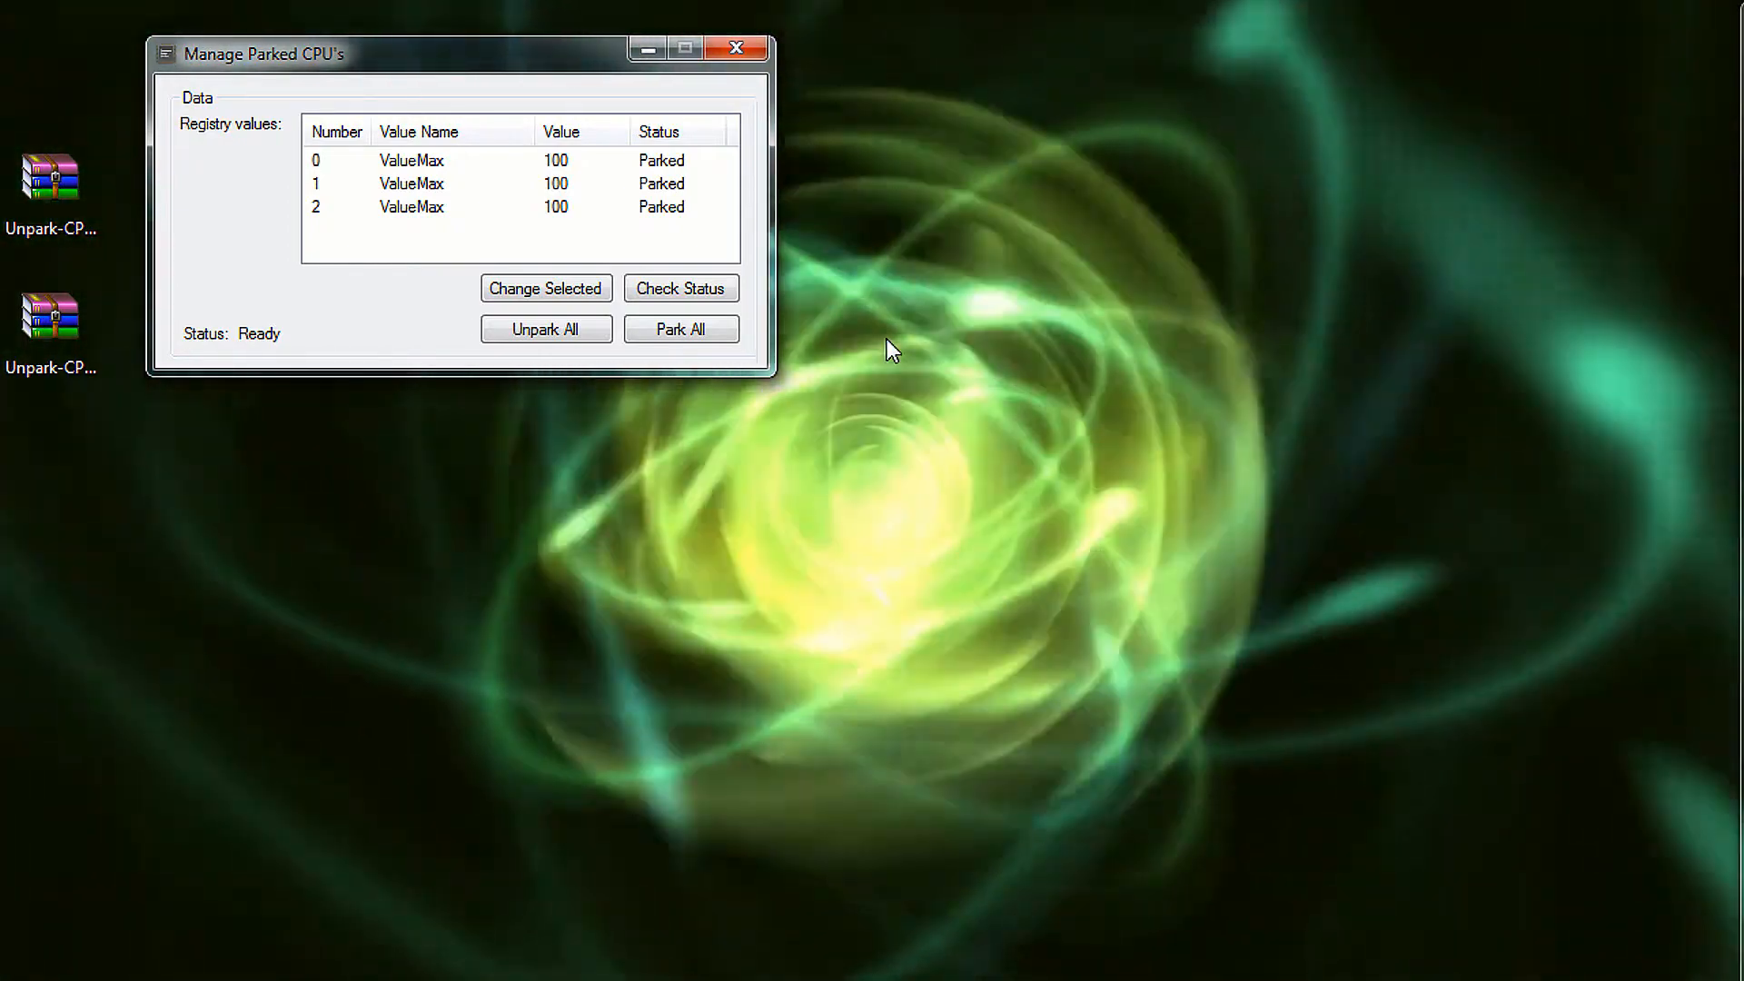
pyautogui.moveTo(929, 309)
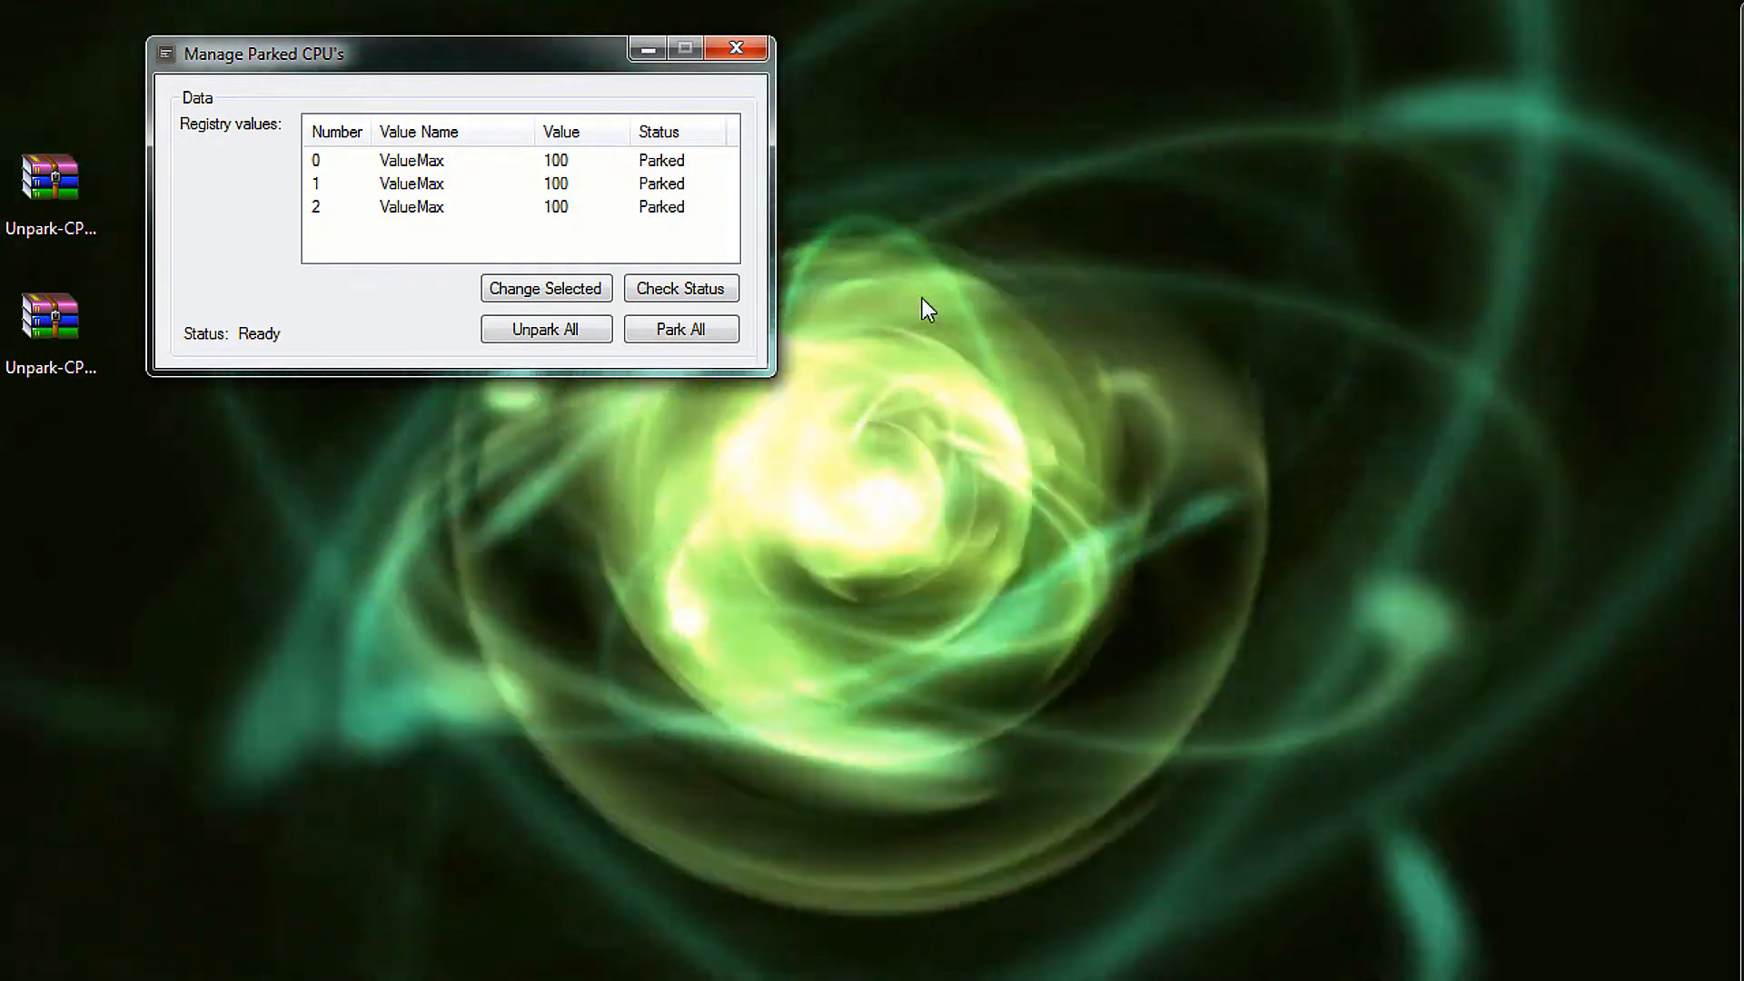